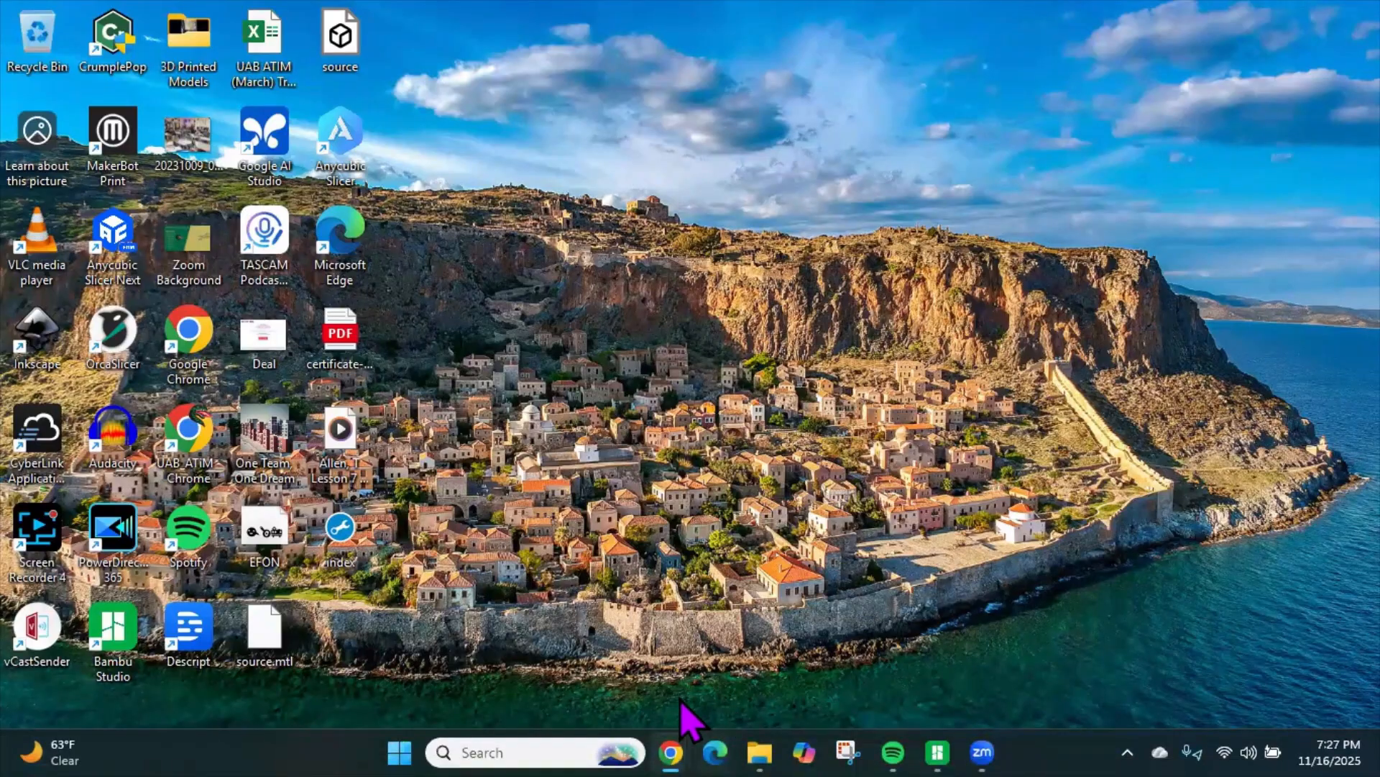
{"action": "left_click", "coordinate": [670, 752]}
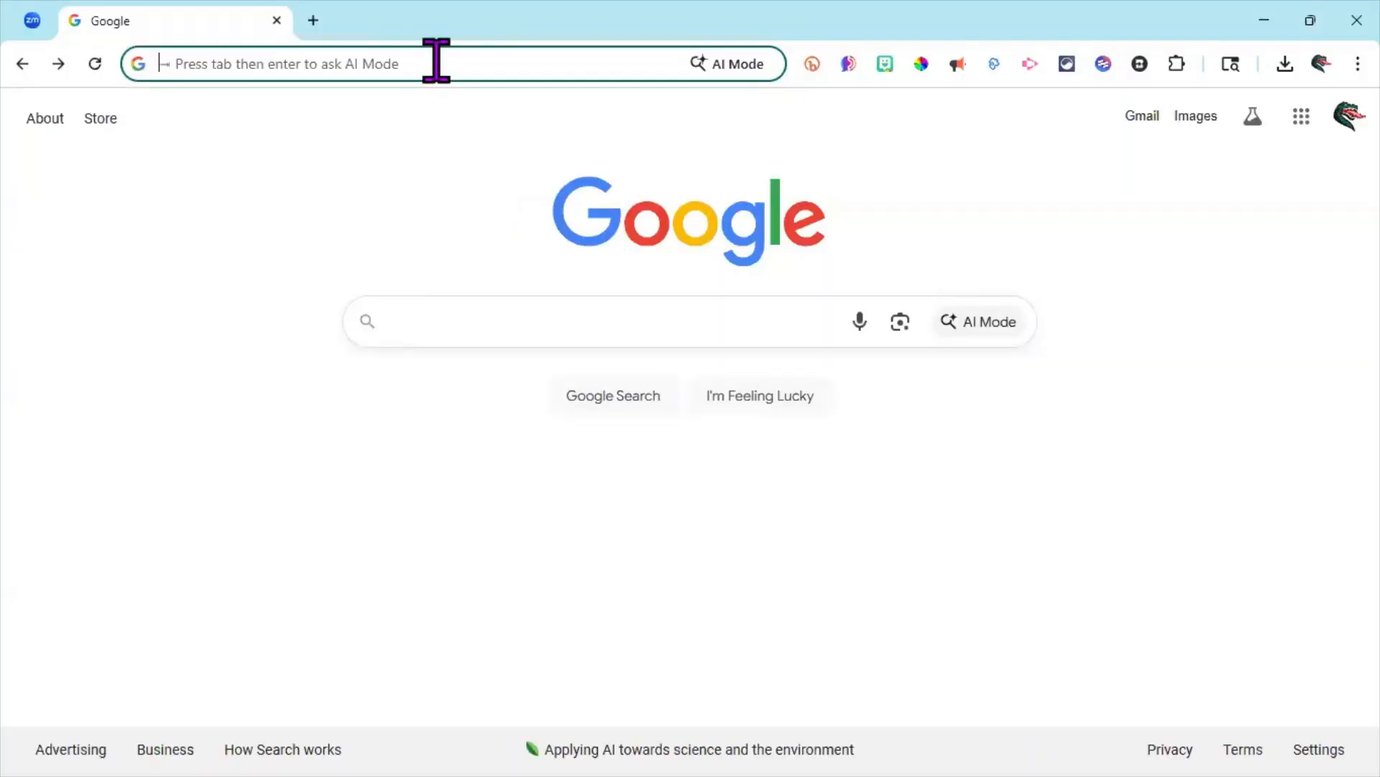
{"action": "type", "text": "https://qrcode2stl.printer.tools/"}
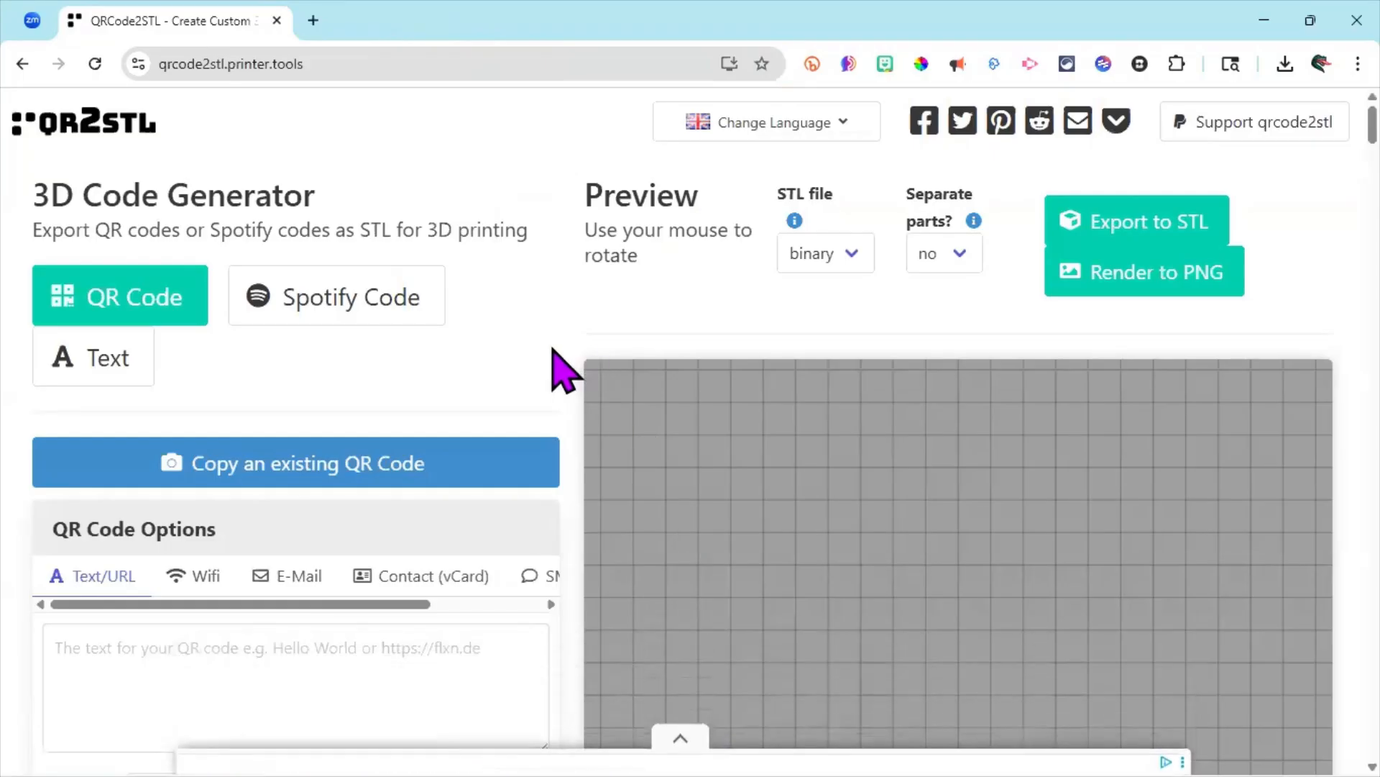
{"action": "mouse_move", "coordinate": [466, 378]}
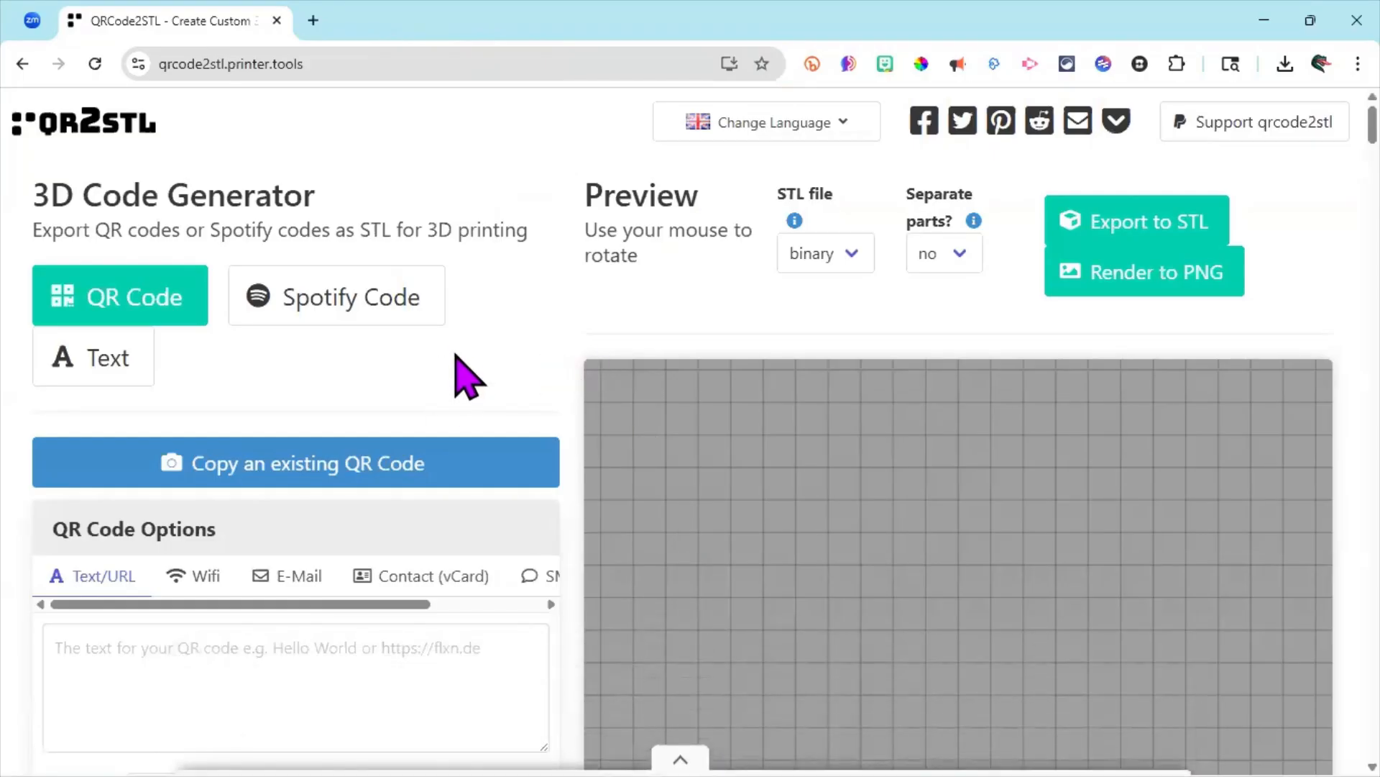
{"action": "scroll", "scroll_direction": "down", "scroll_amount": 3}
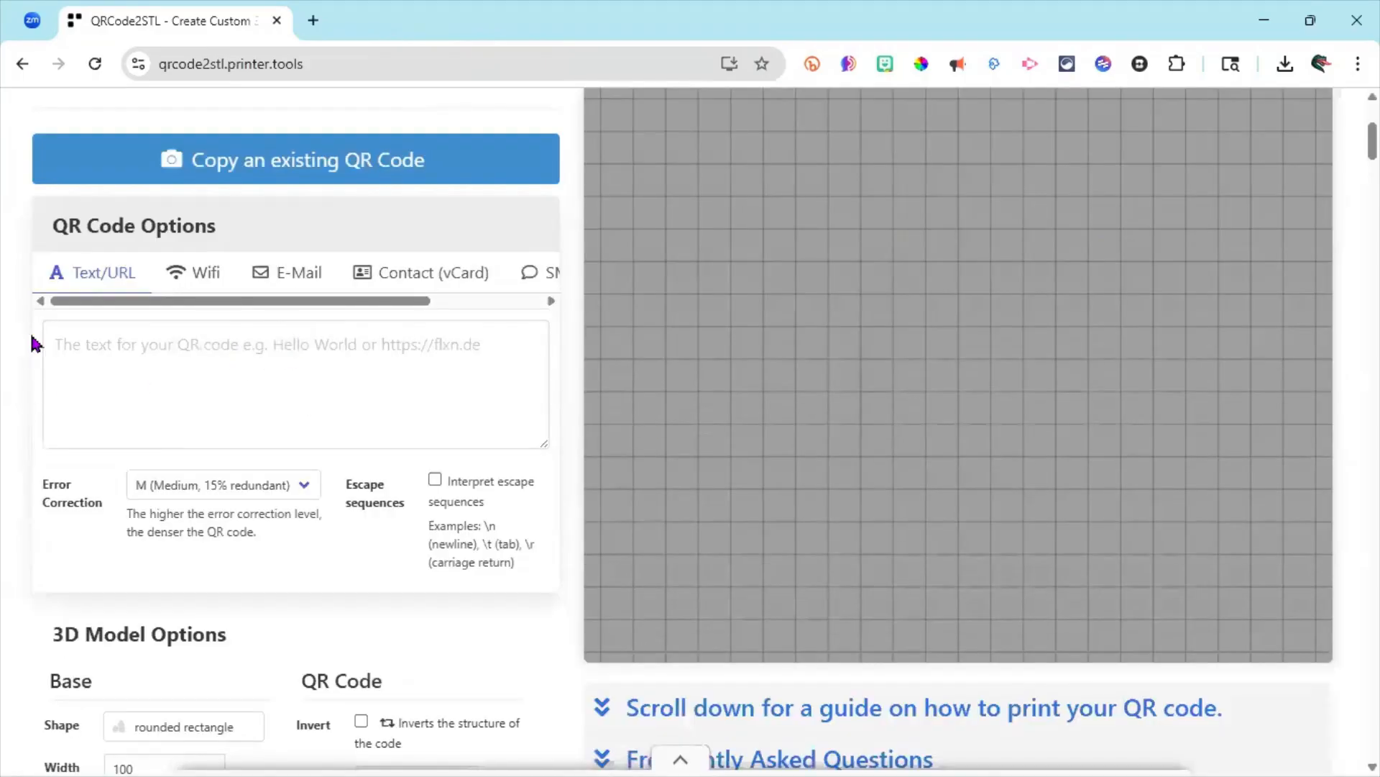
{"action": "mouse_move", "coordinate": [35, 316]}
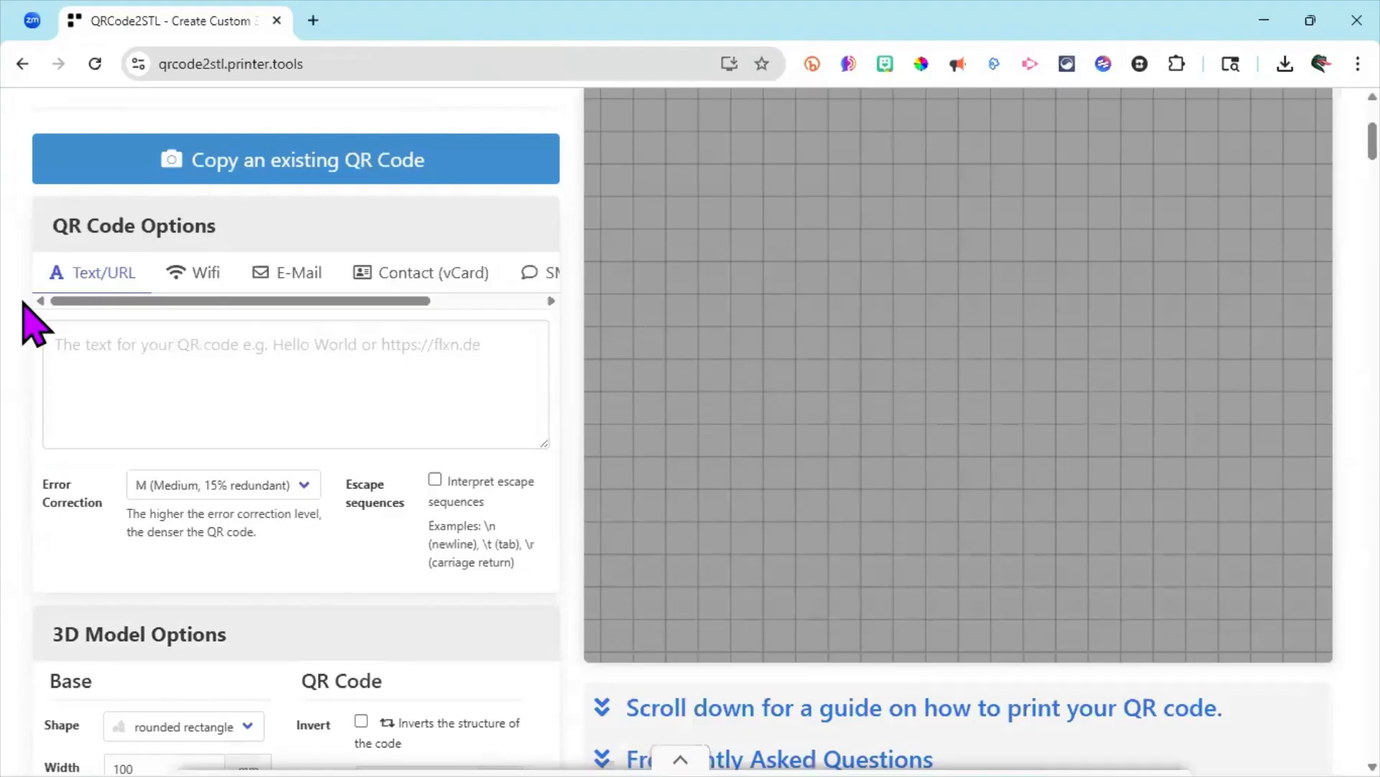
{"action": "mouse_move", "coordinate": [132, 304]}
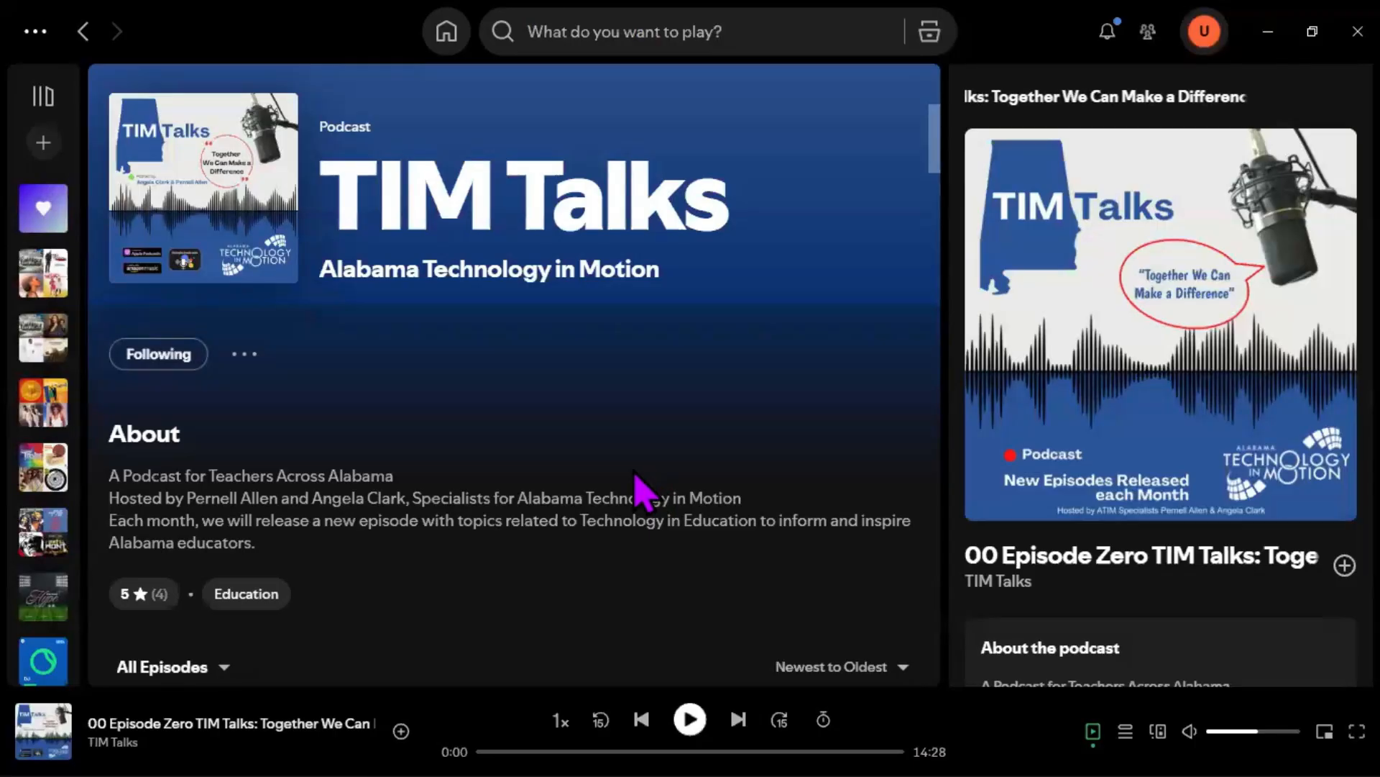
{"action": "mouse_move", "coordinate": [607, 431]}
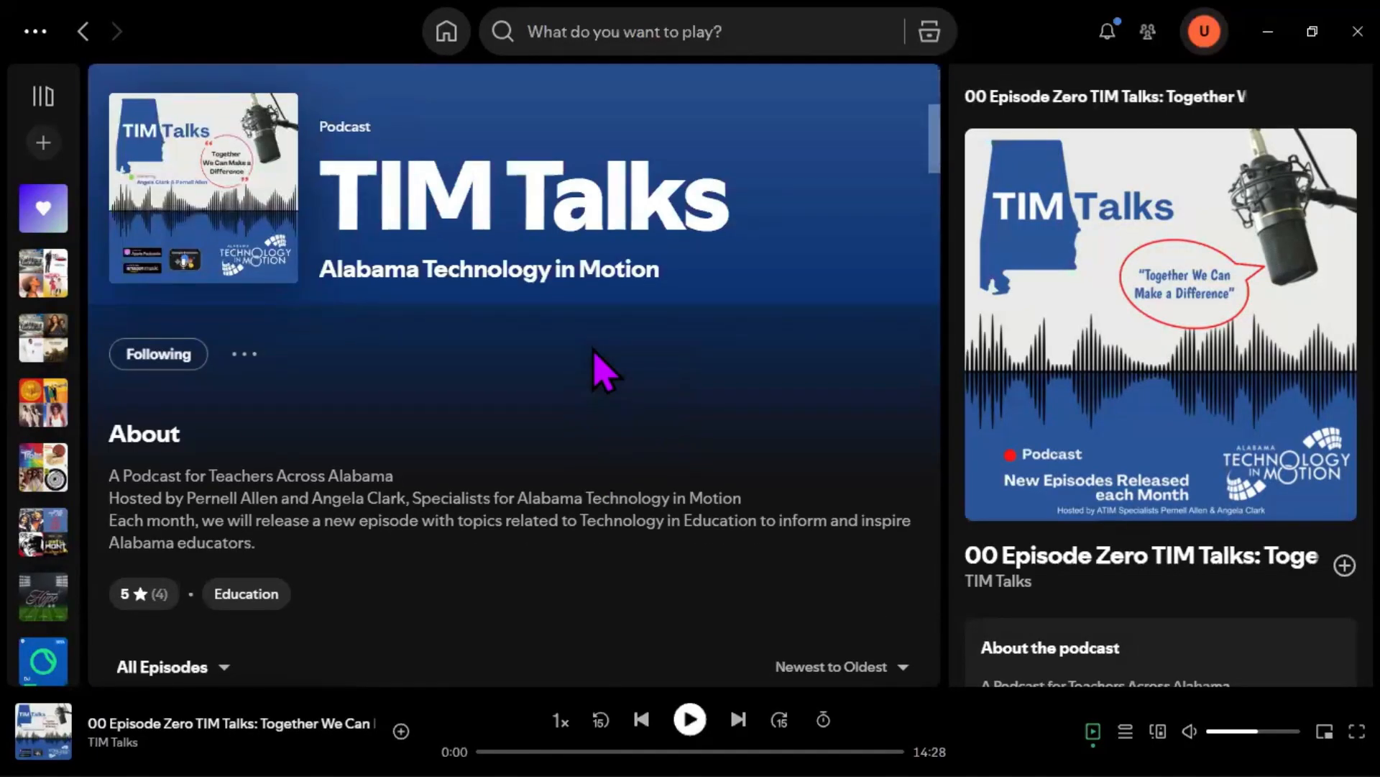
- Copy the TIM Talks podcast share link from its Spotify page via the three-dot menu
{"action": "left_click", "coordinate": [244, 354]}
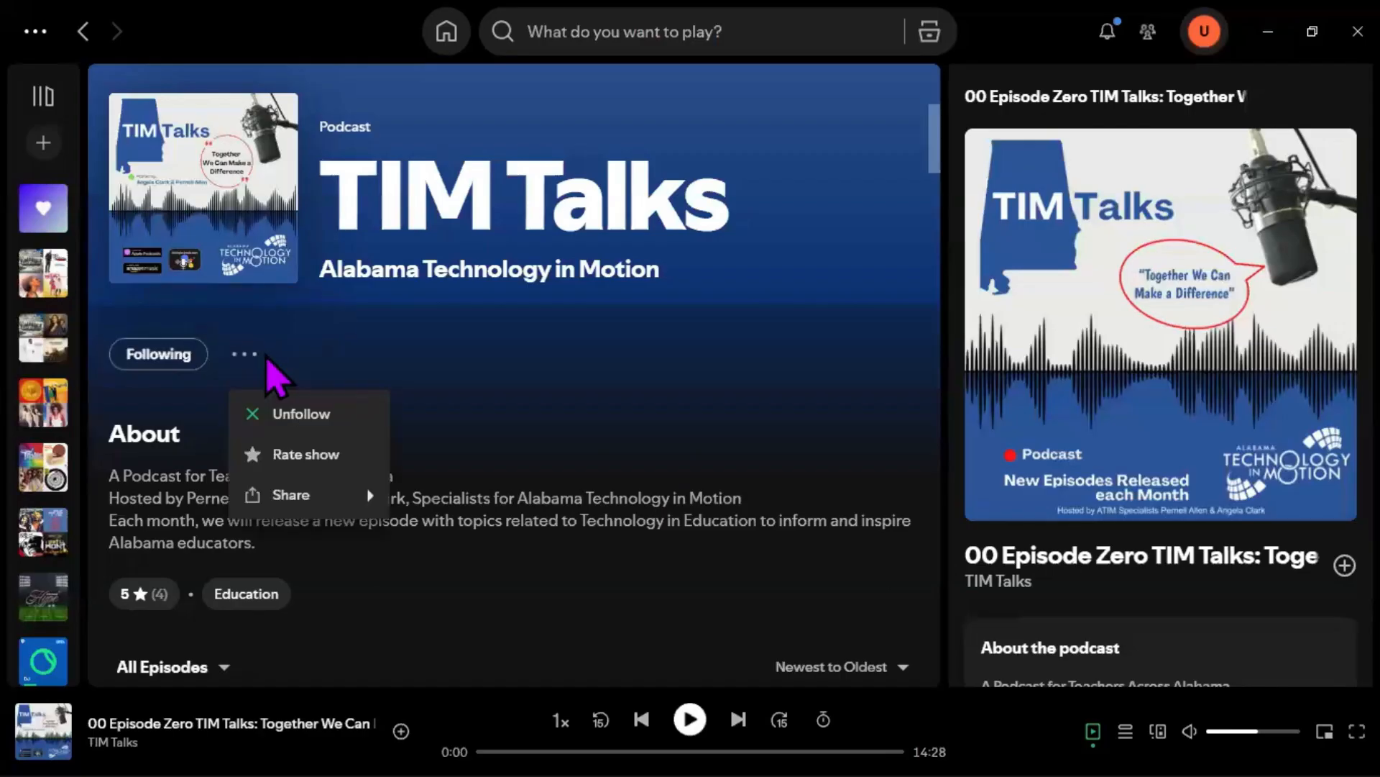
{"action": "mouse_move", "coordinate": [244, 354]}
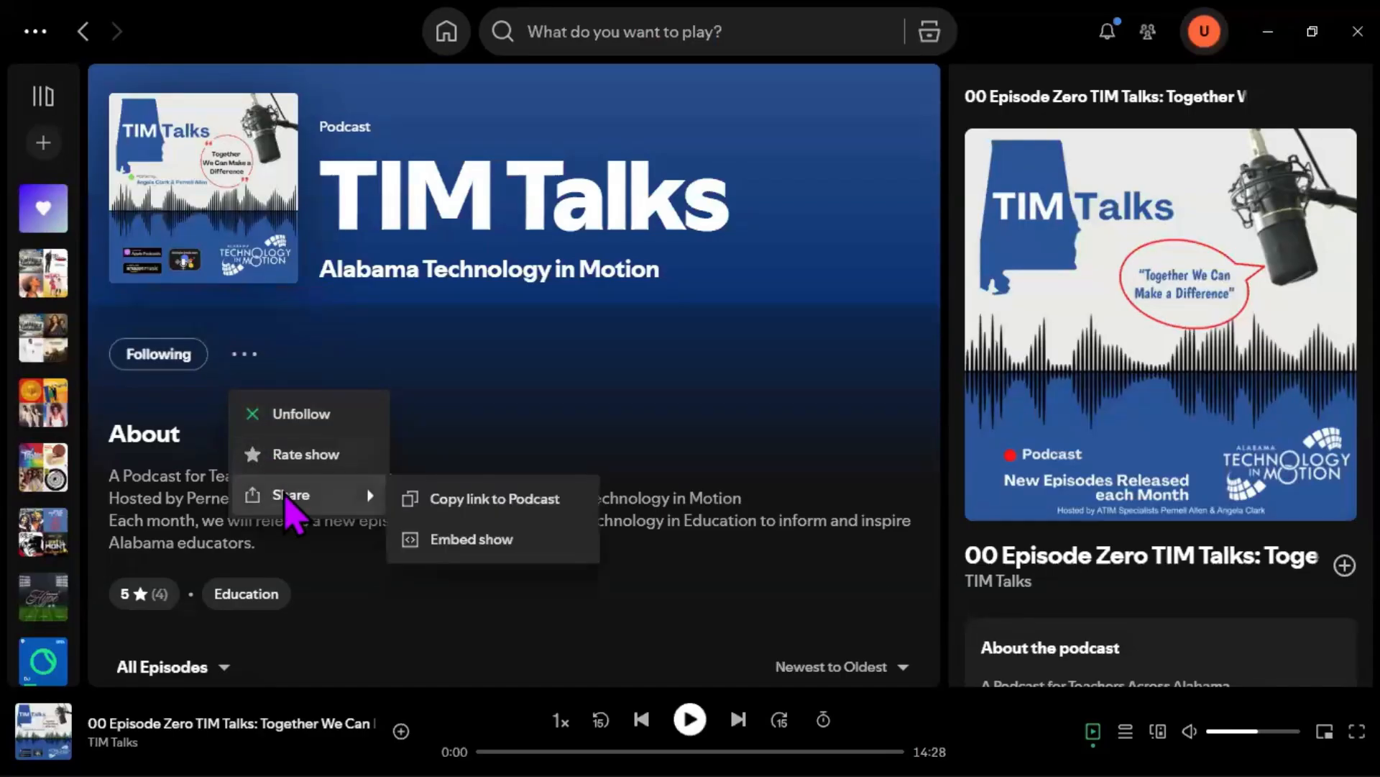
{"action": "mouse_move", "coordinate": [491, 499]}
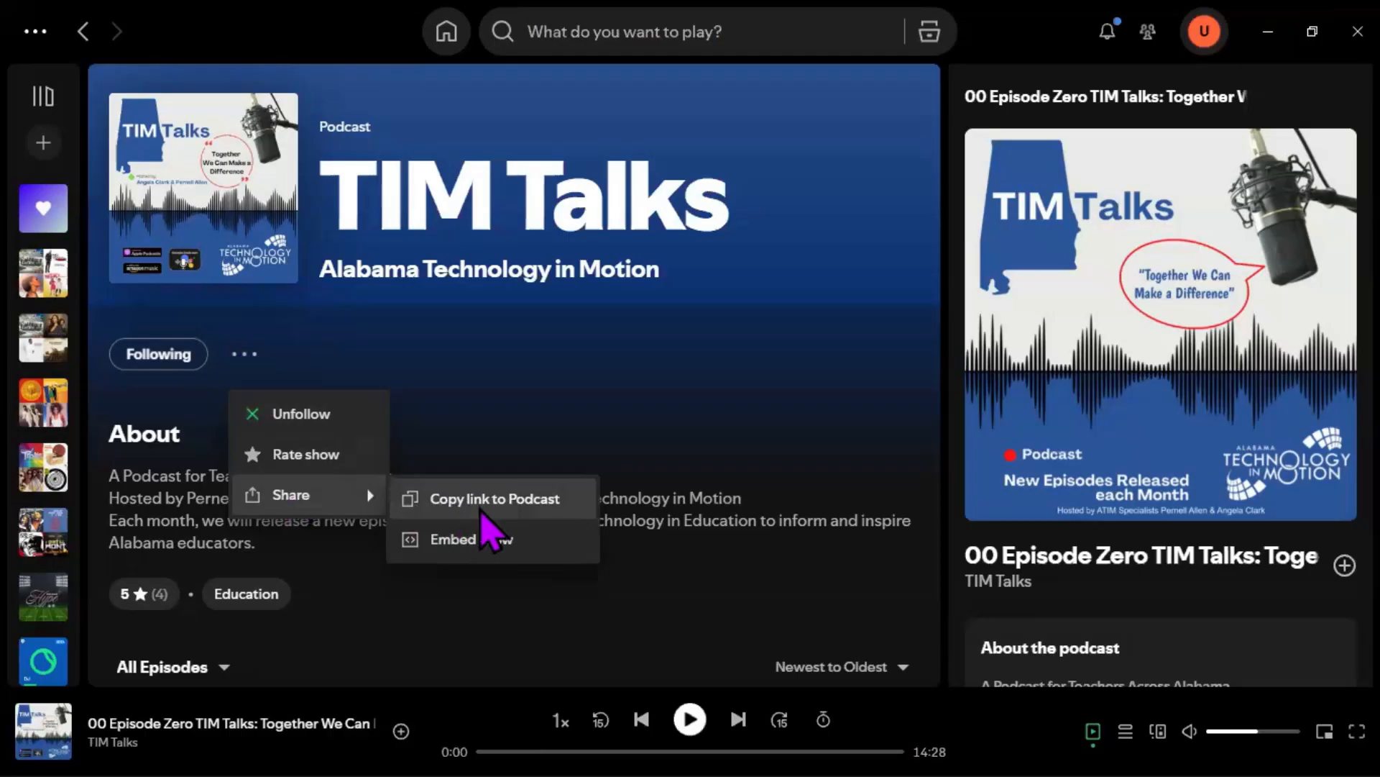
{"action": "mouse_move", "coordinate": [489, 523]}
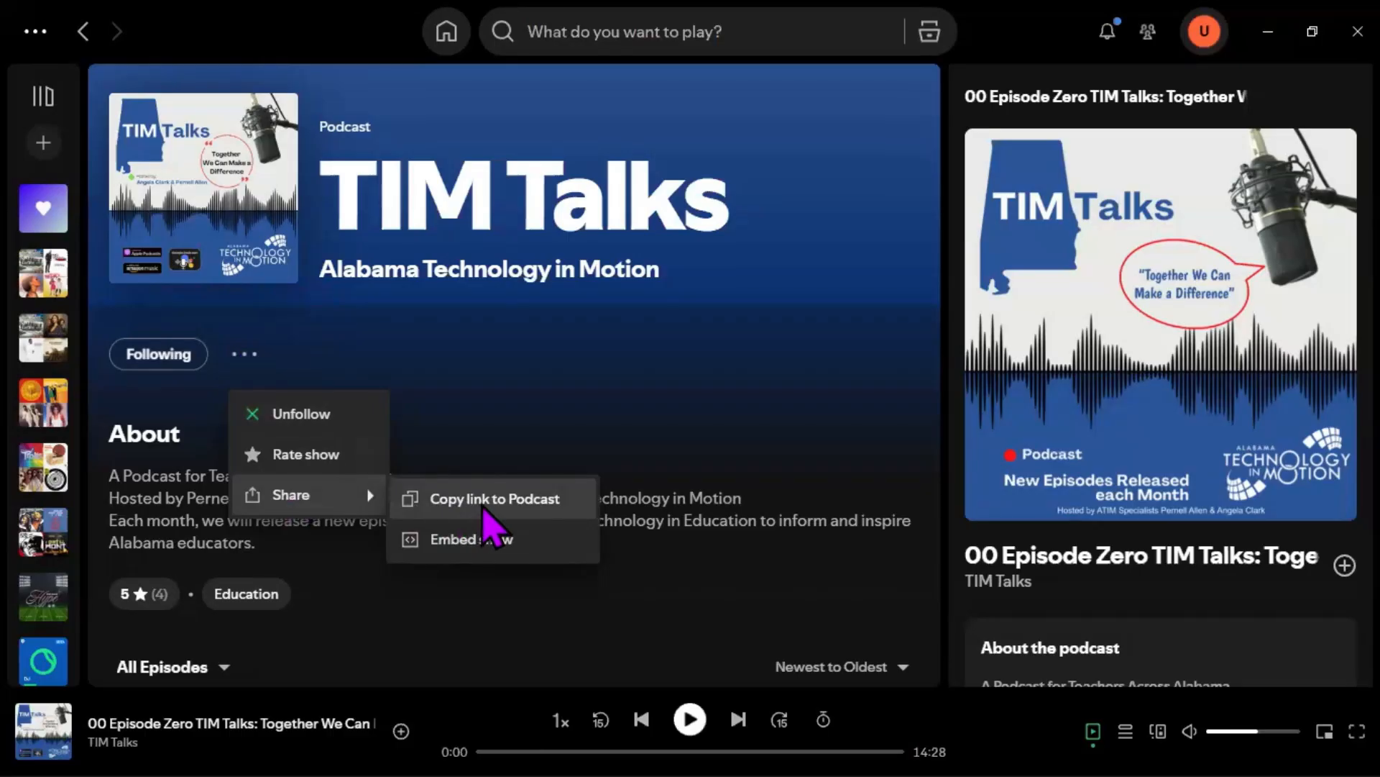
{"action": "left_click", "coordinate": [493, 499]}
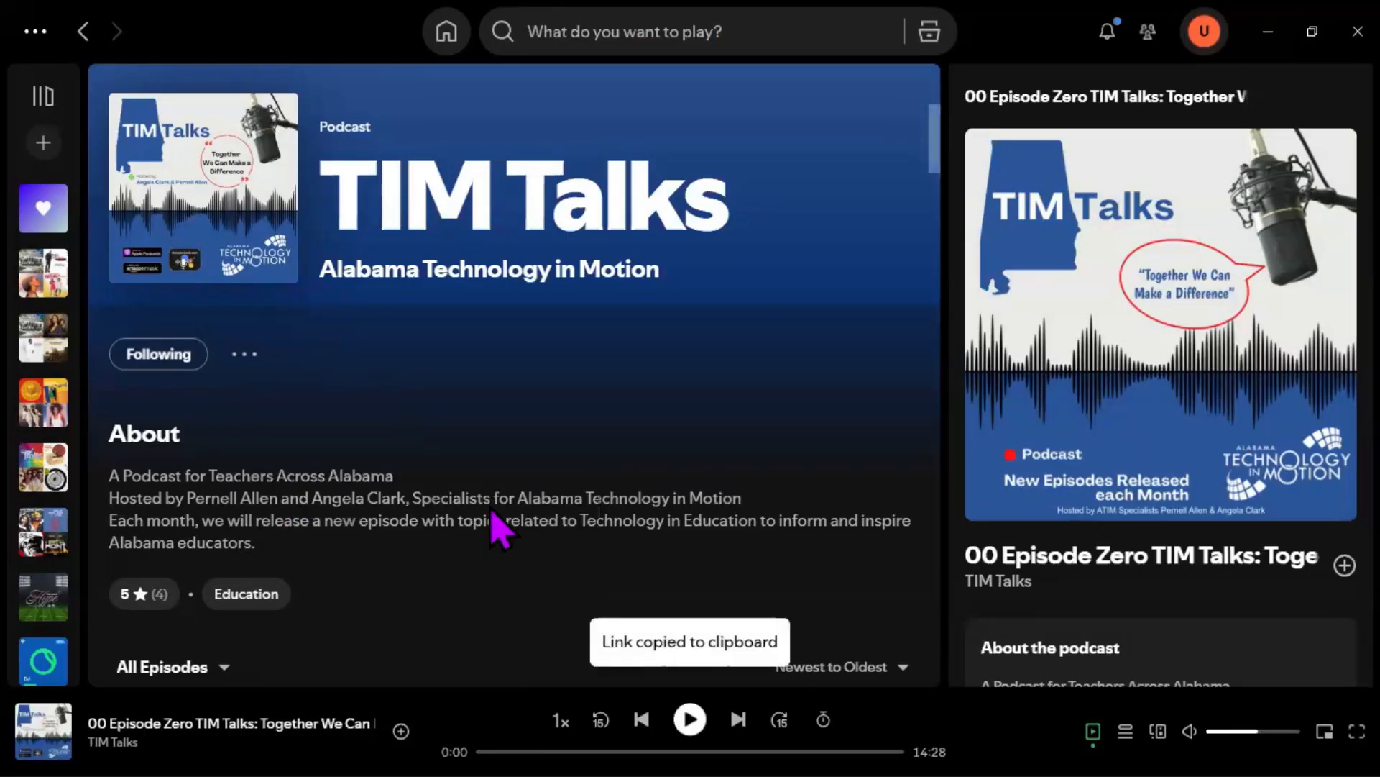
{"action": "mouse_move", "coordinate": [1184, 30]}
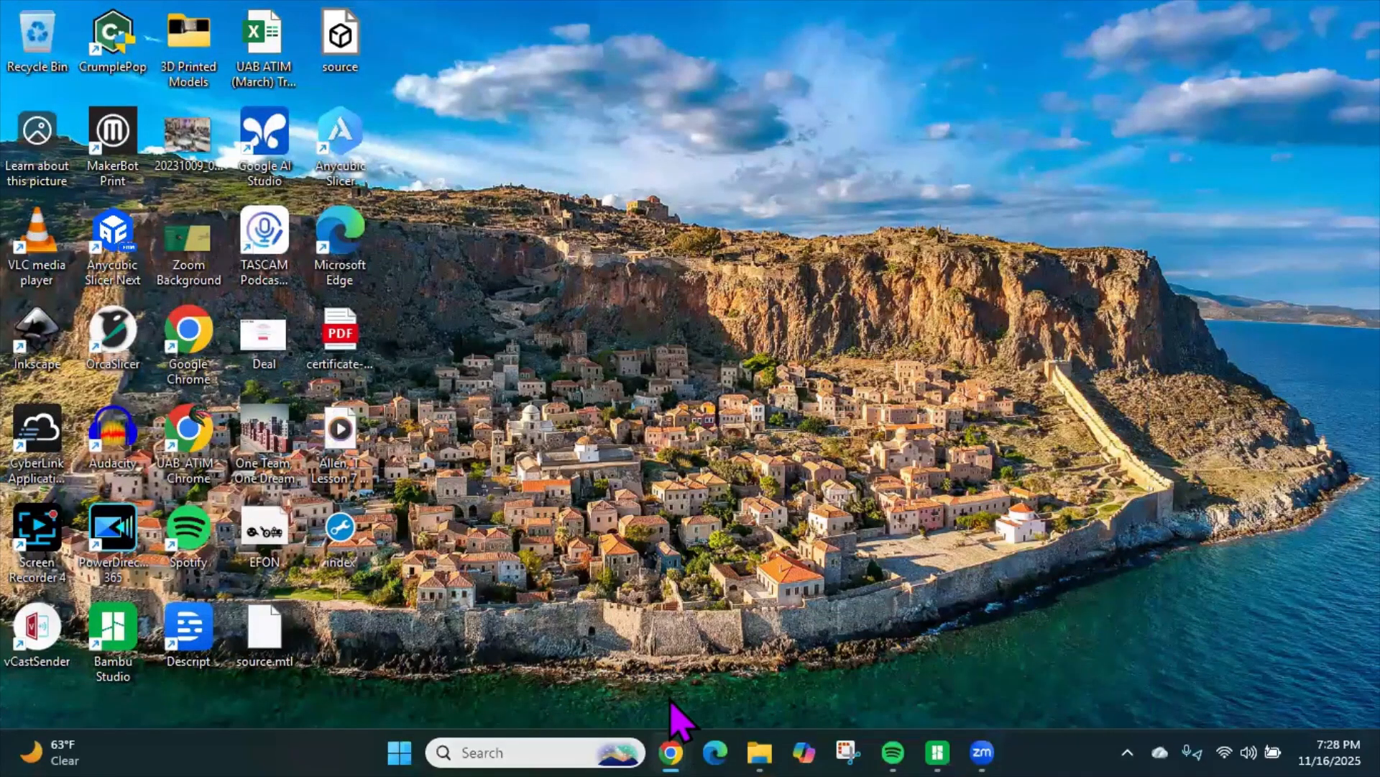
- Paste the Spotify TIM Talks show link as the QR code text and scroll to the plate options
{"action": "left_click", "coordinate": [670, 752]}
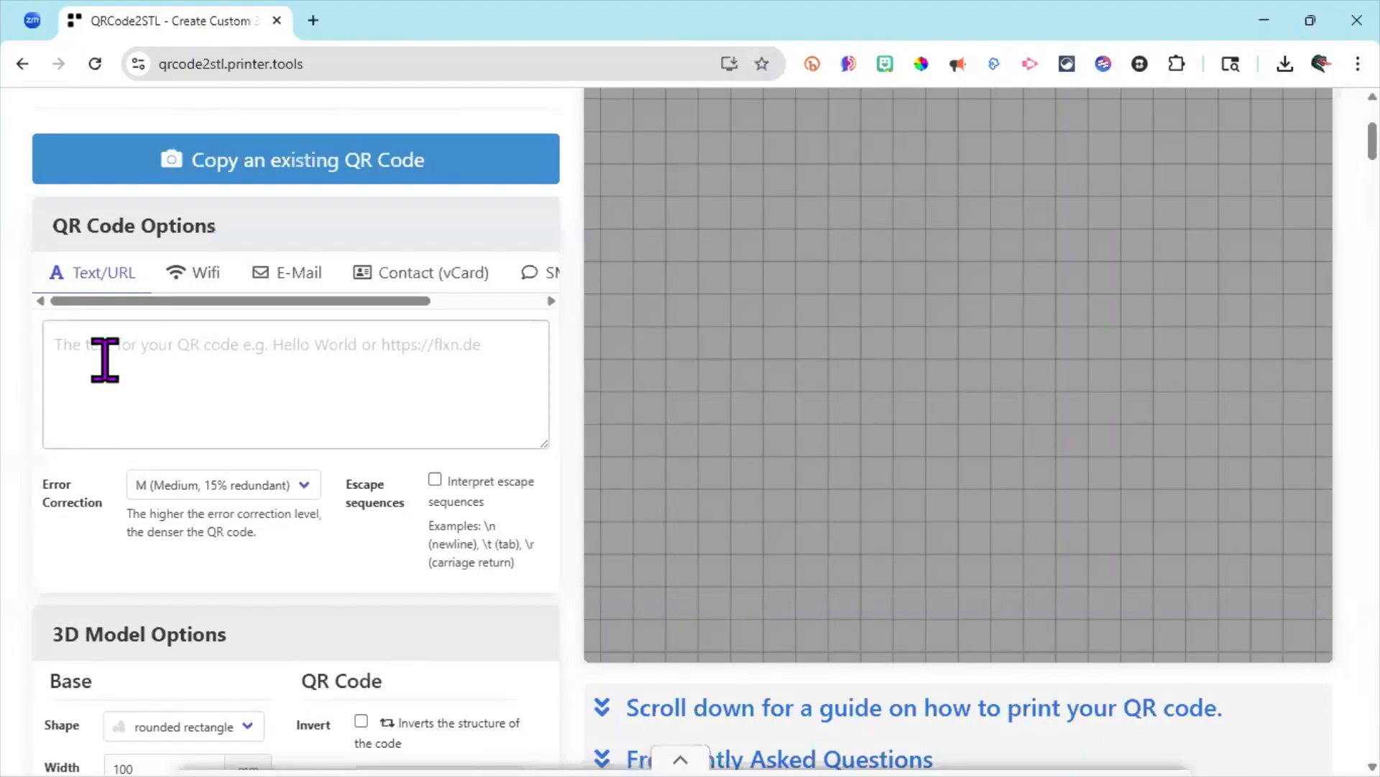
{"action": "type", "text": "https://open.spotify.com/show/7t8pl16fvzr5AKMuadnFe3?si=e2e88ac9d3446f9"}
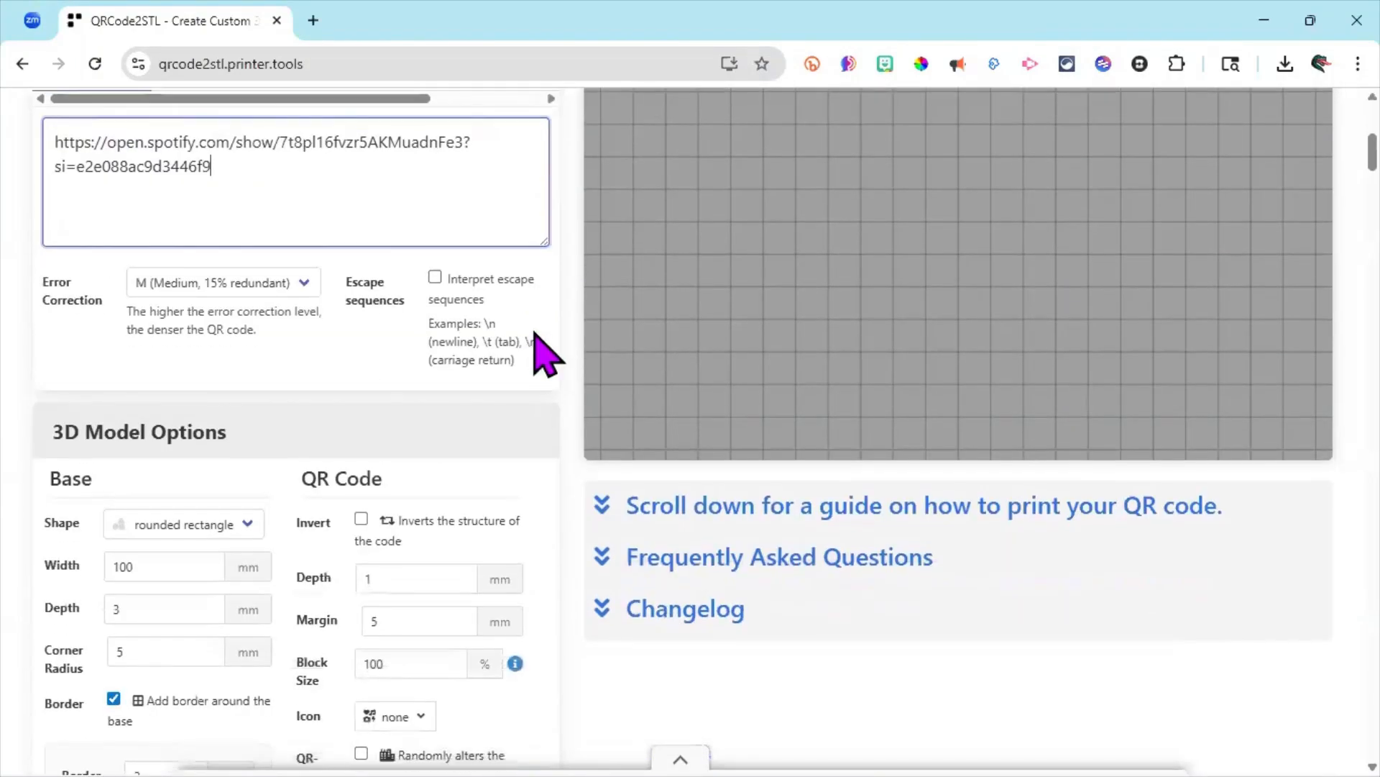
{"action": "scroll", "scroll_direction": "down", "scroll_amount": 3}
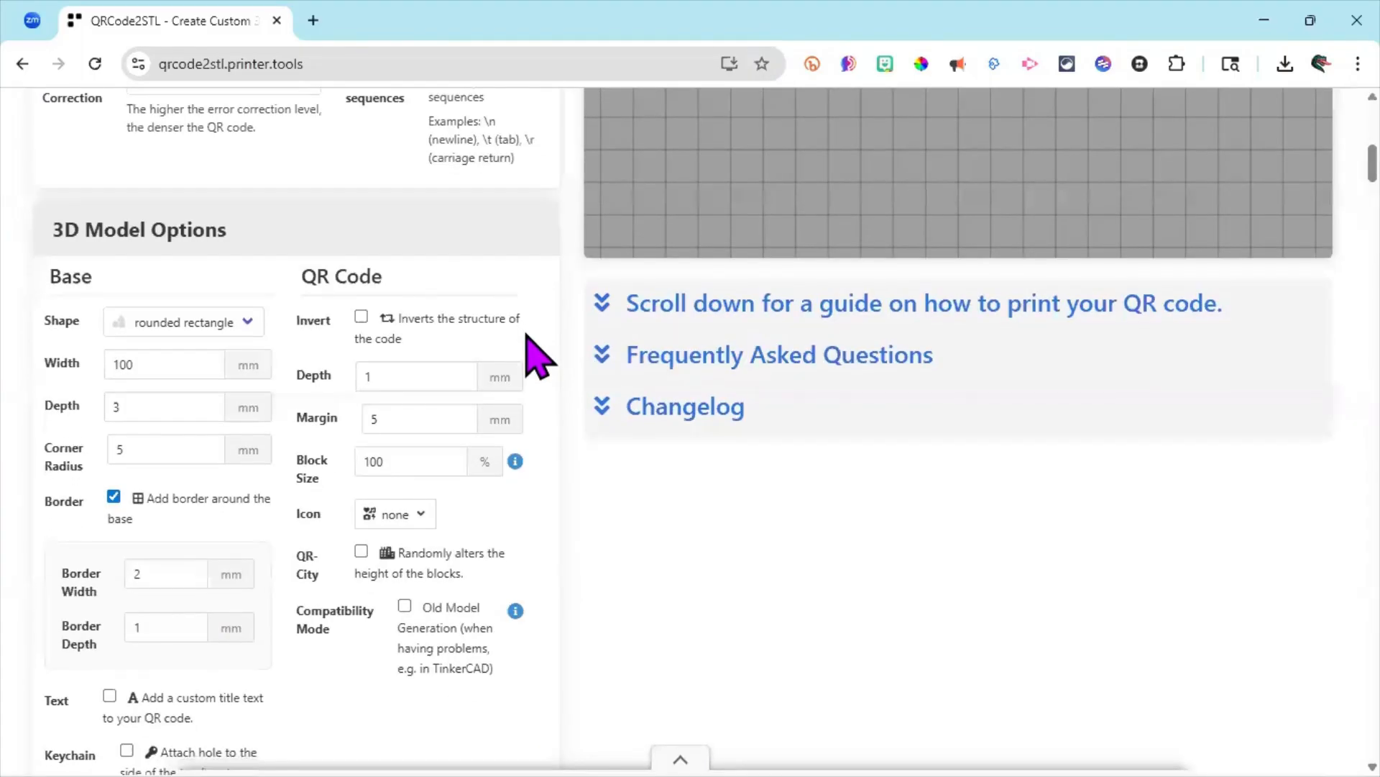
{"action": "scroll", "scroll_direction": "down", "scroll_amount": 3}
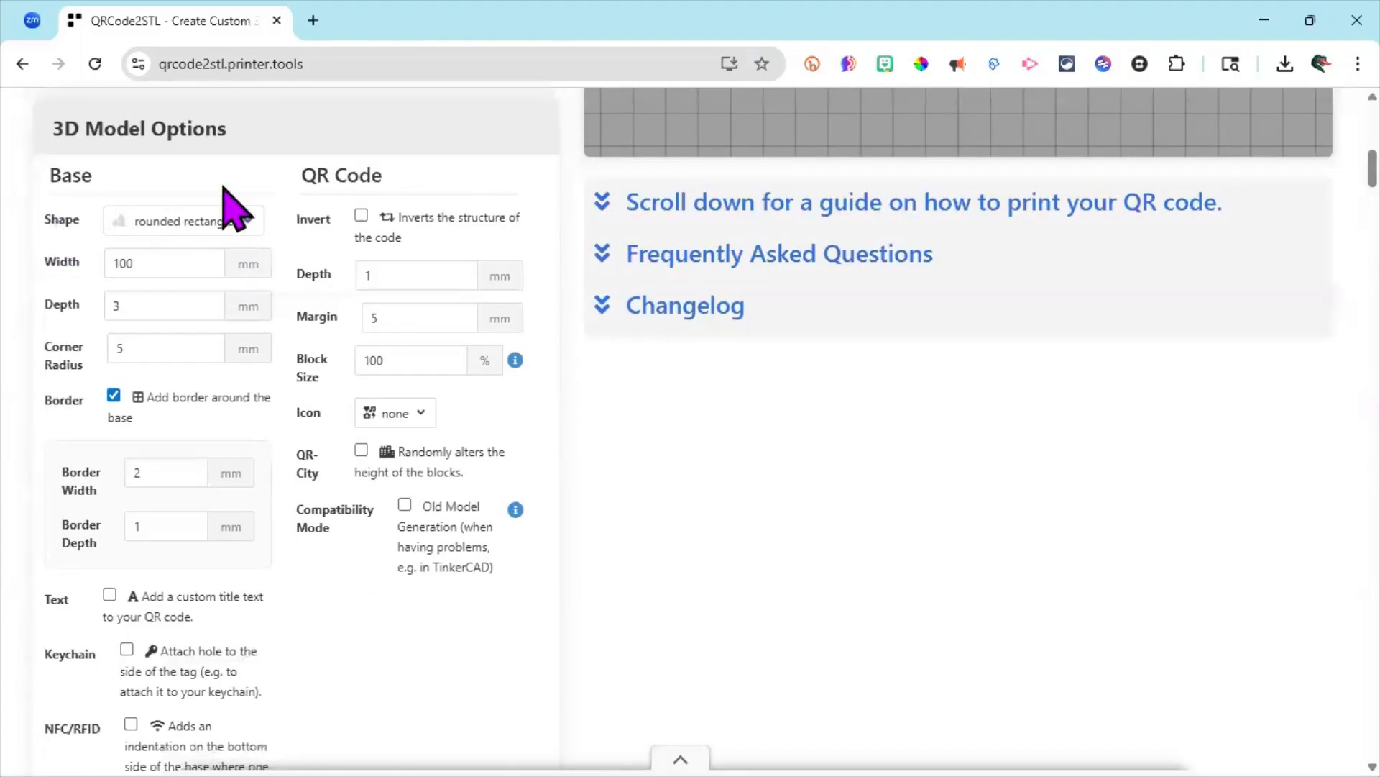
{"action": "mouse_move", "coordinate": [340, 256]}
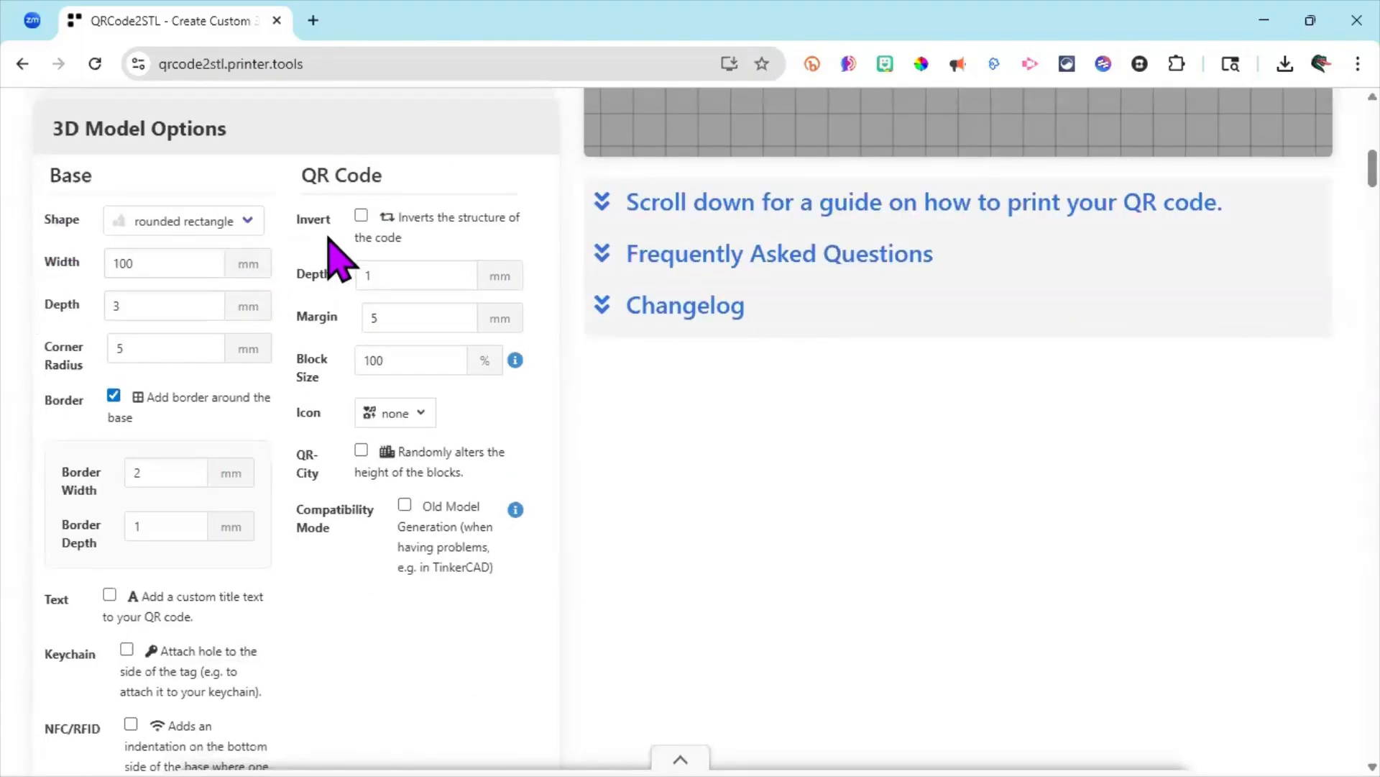
{"action": "scroll", "scroll_direction": "down", "scroll_amount": 3}
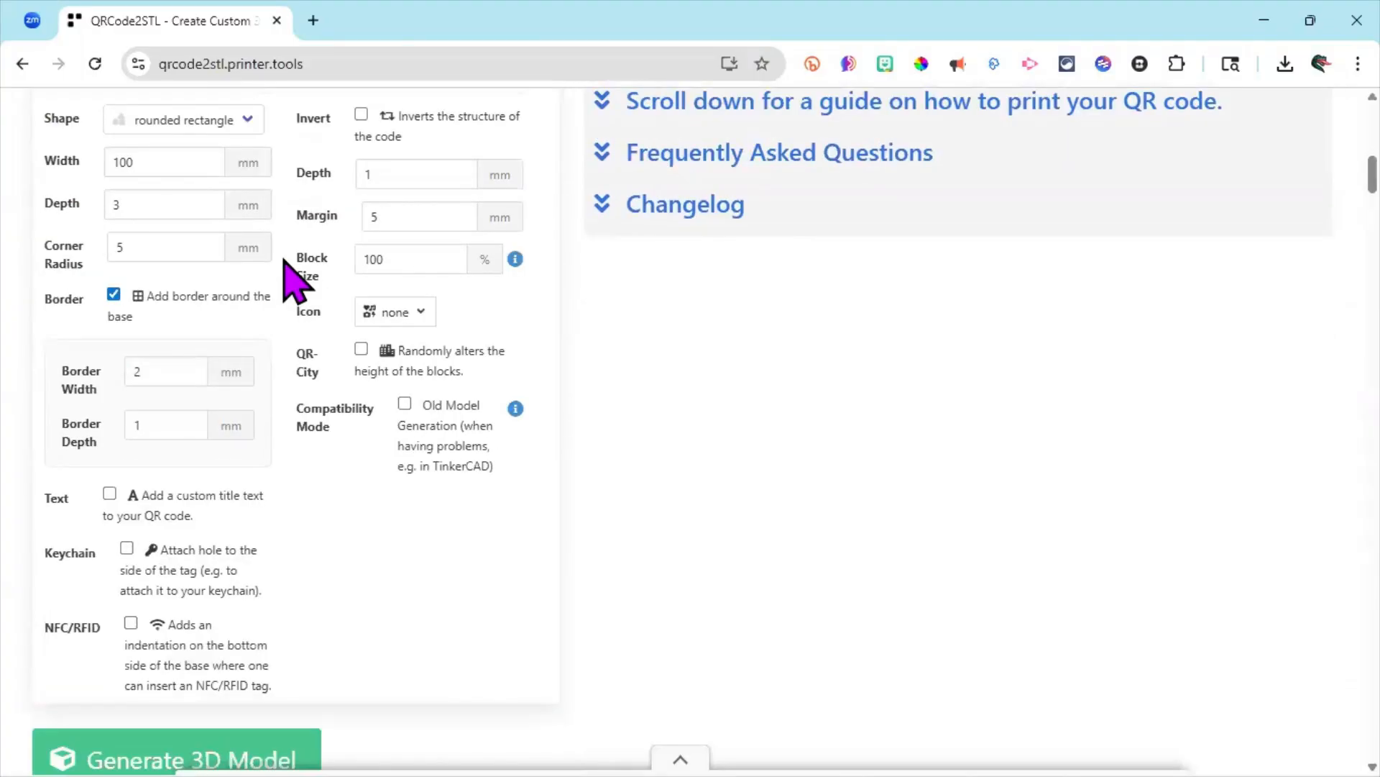
{"action": "mouse_move", "coordinate": [294, 286]}
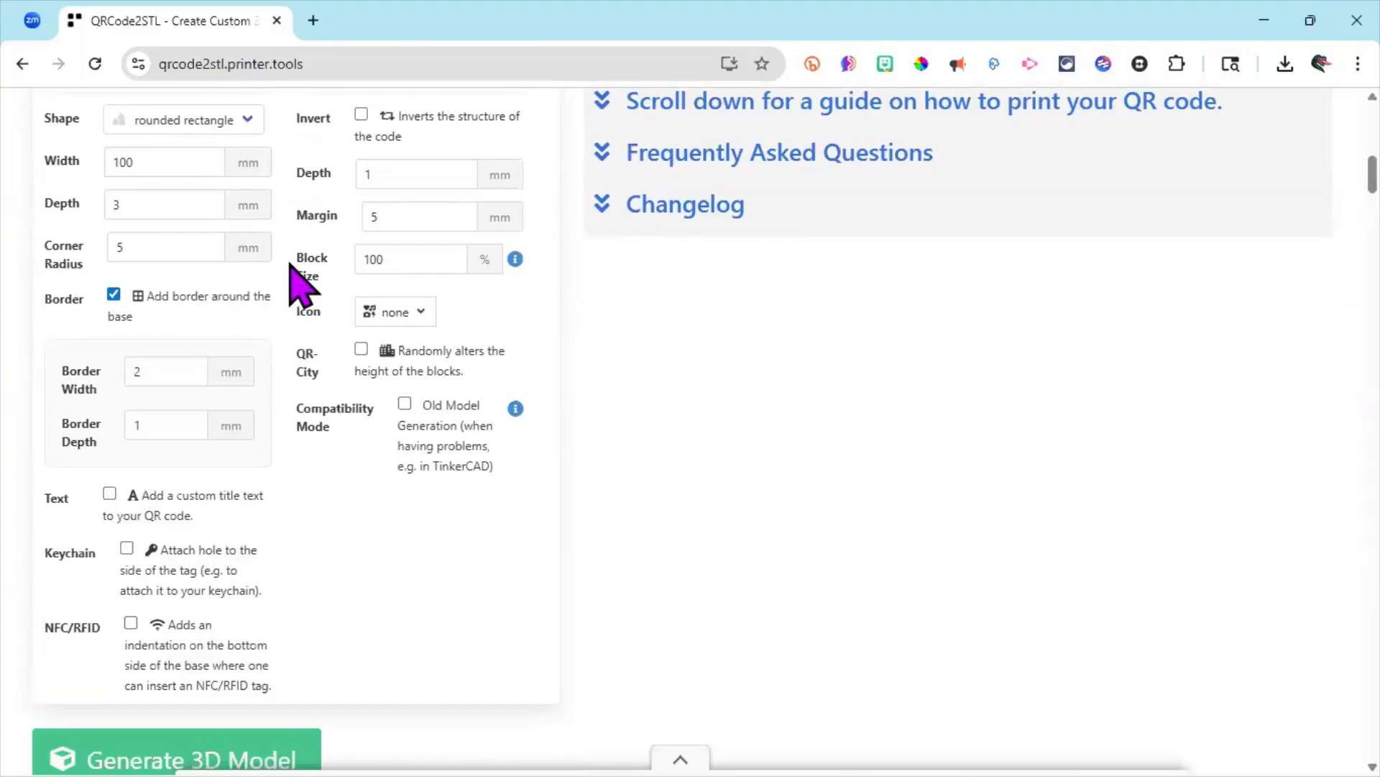
{"action": "scroll", "scroll_direction": "down", "scroll_amount": 3}
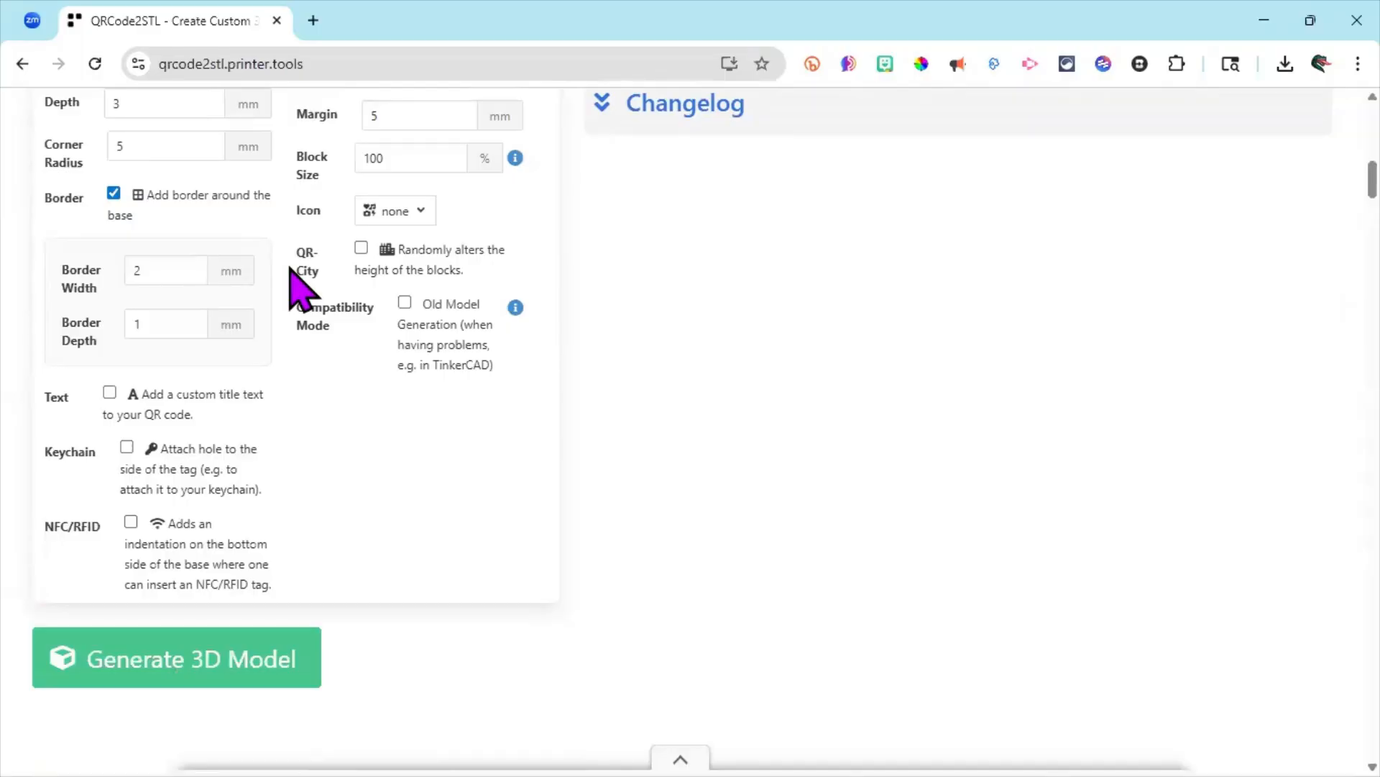
{"action": "mouse_move", "coordinate": [86, 431]}
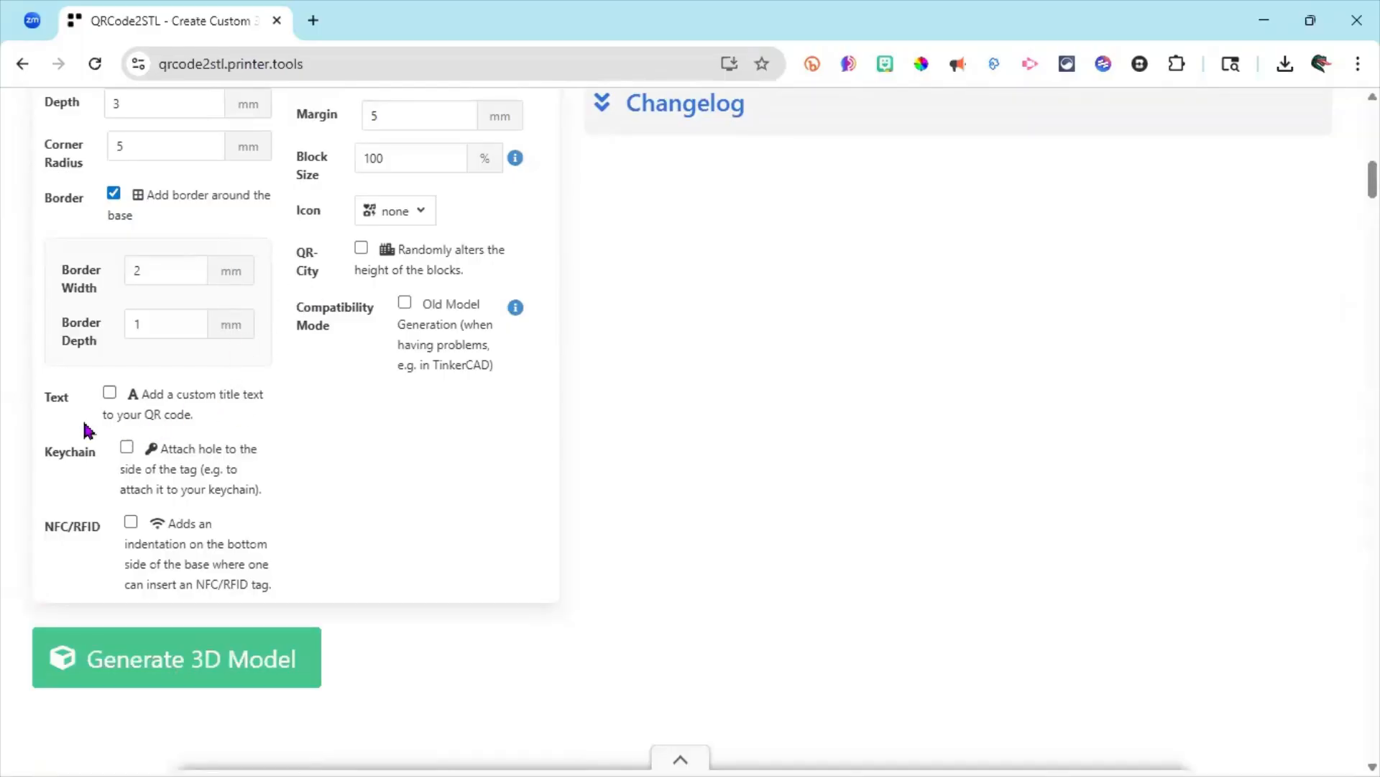
- Enable the custom title text at the bottom and enter 'TIM Talks' as its content
{"action": "left_click", "coordinate": [109, 391]}
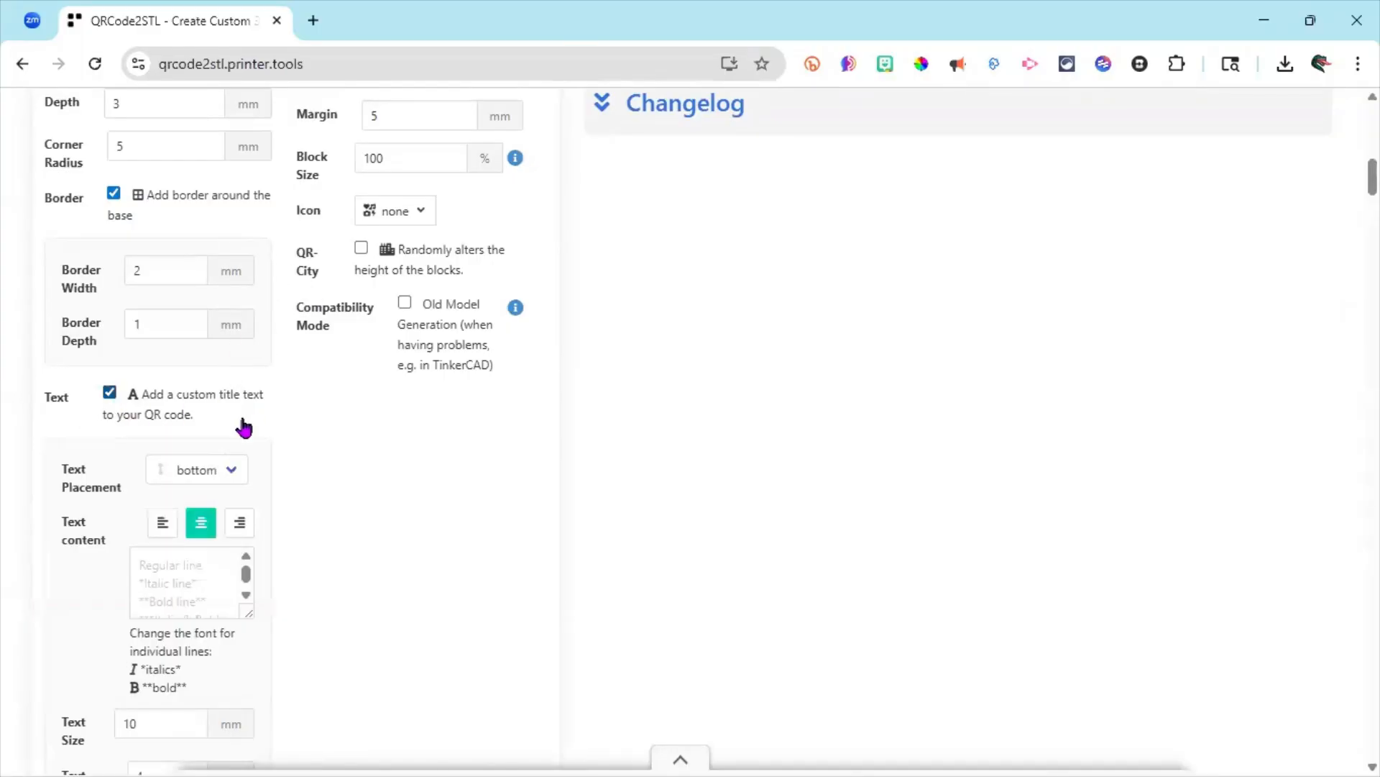
{"action": "left_click", "coordinate": [189, 581]}
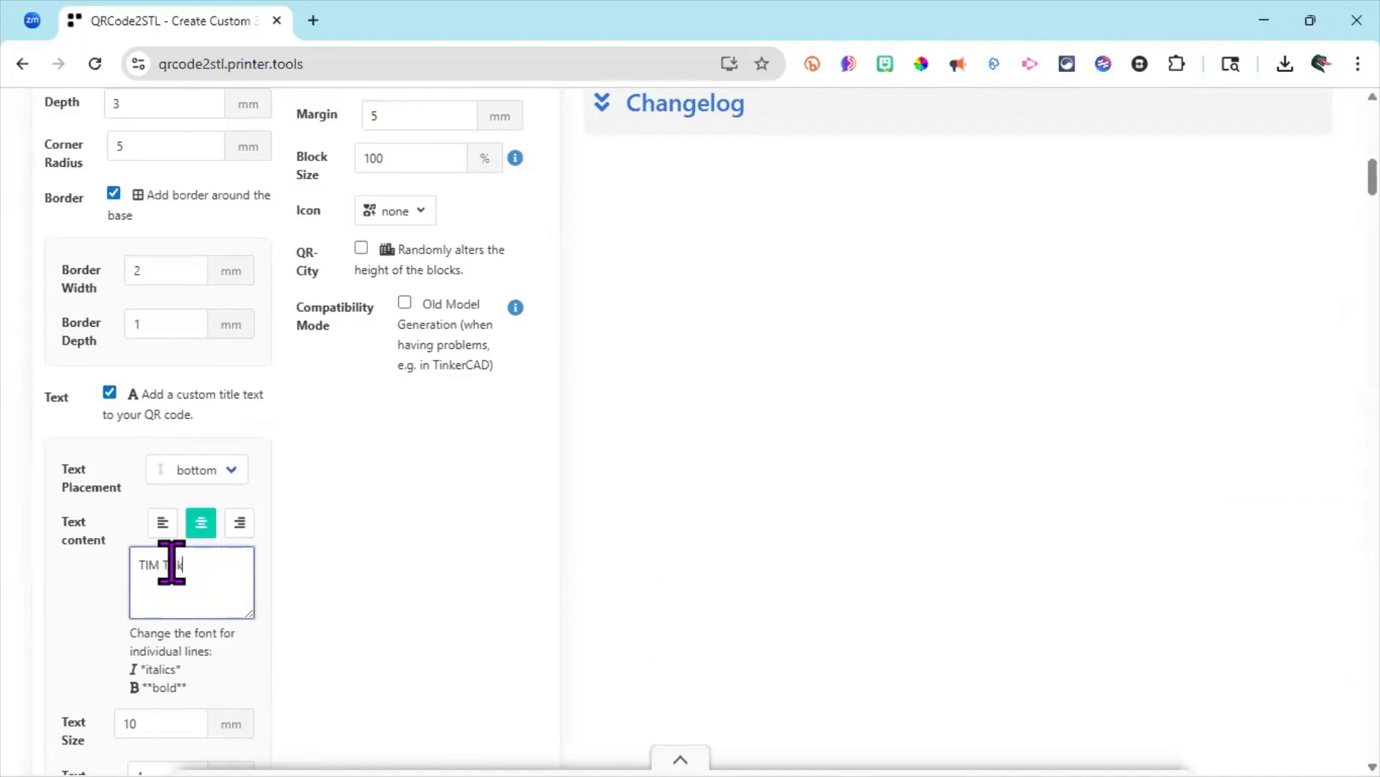
{"action": "type", "text": "alks"}
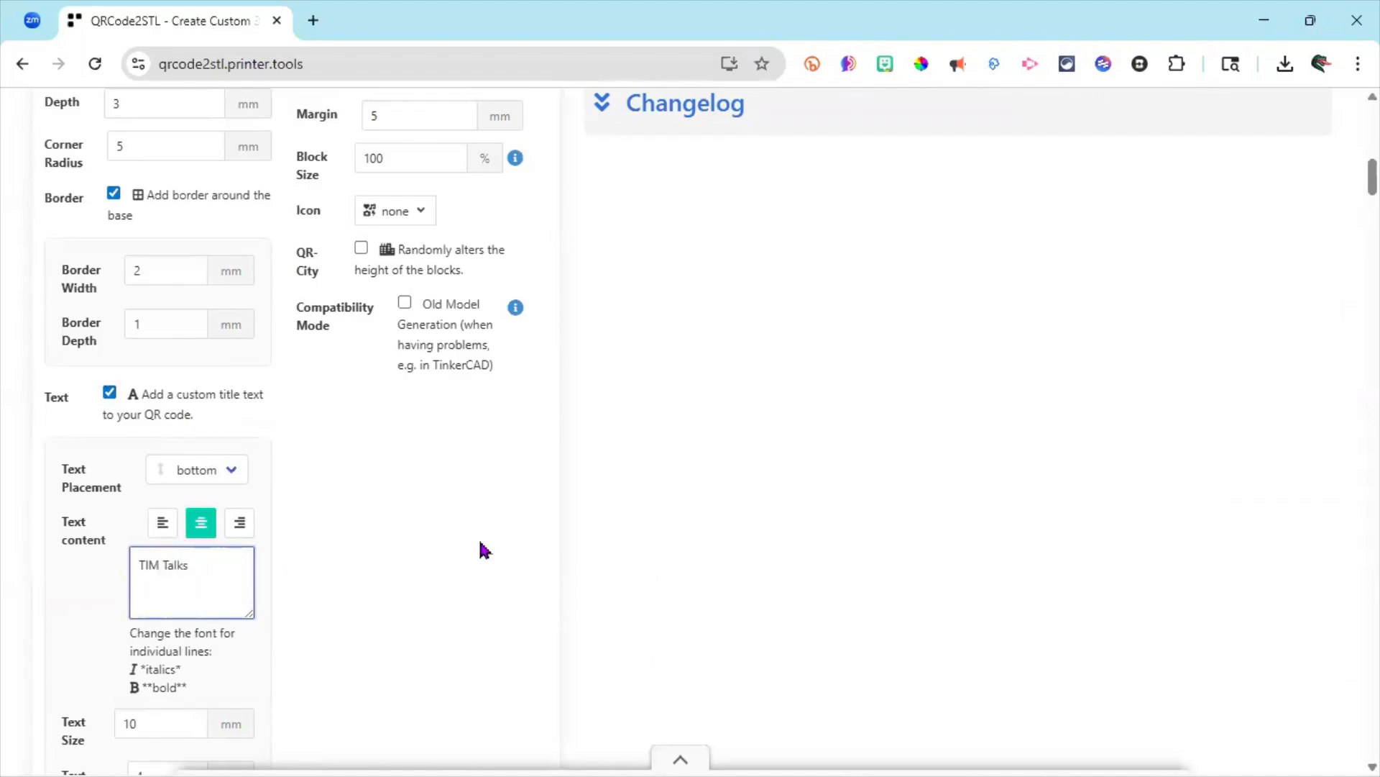
{"action": "scroll", "scroll_direction": "down", "scroll_amount": 3}
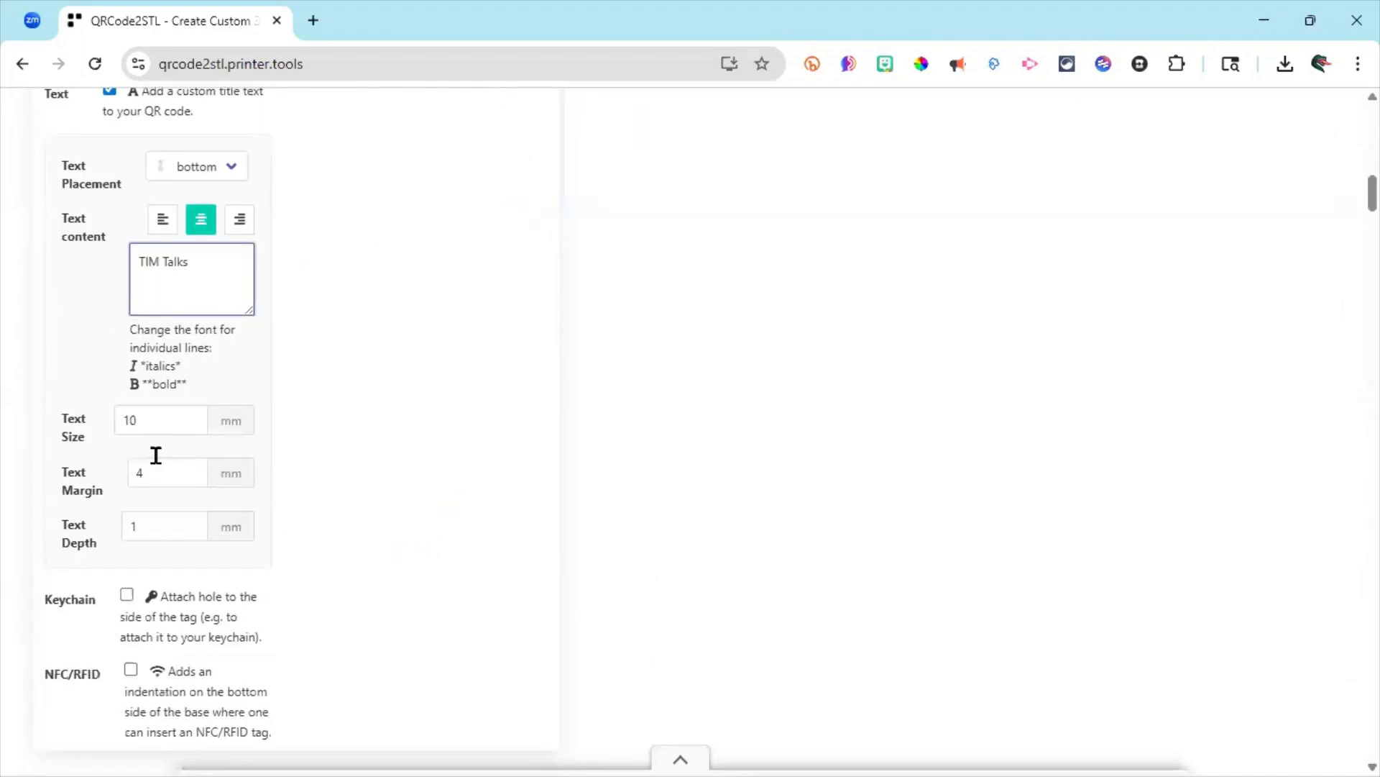
{"action": "mouse_move", "coordinate": [394, 499]}
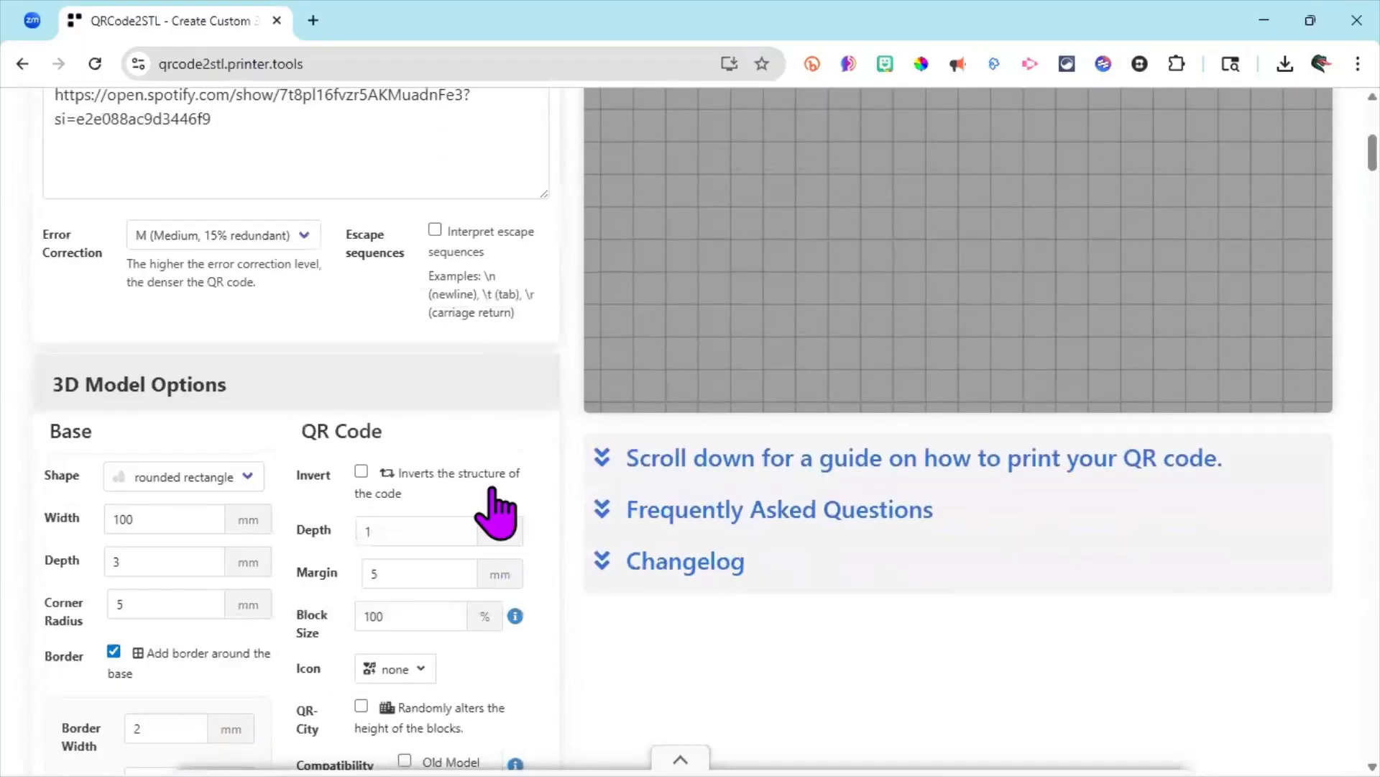
- Generate the 3D QR model, export it as STL and show it in Chrome's downloads list
{"action": "scroll", "scroll_direction": "down", "scroll_amount": 3}
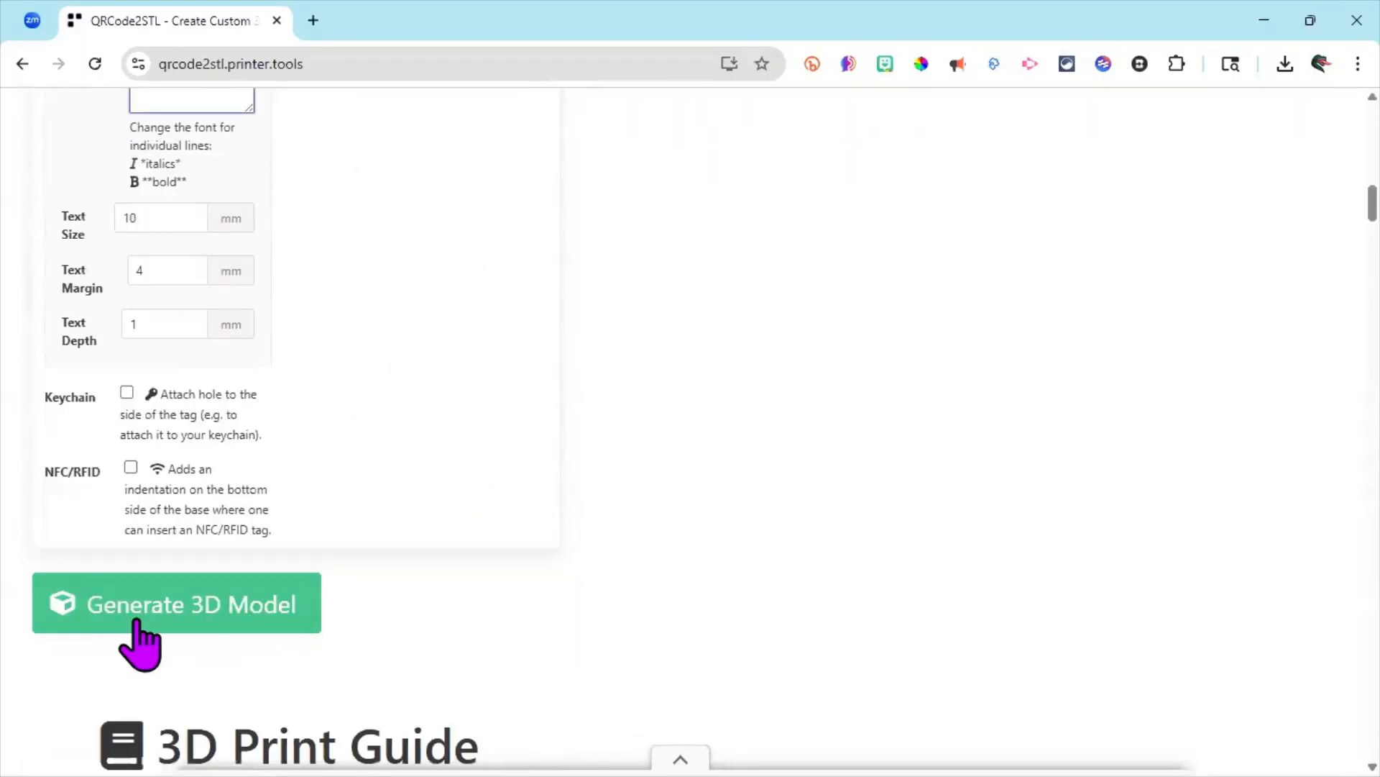
{"action": "left_click", "coordinate": [175, 603]}
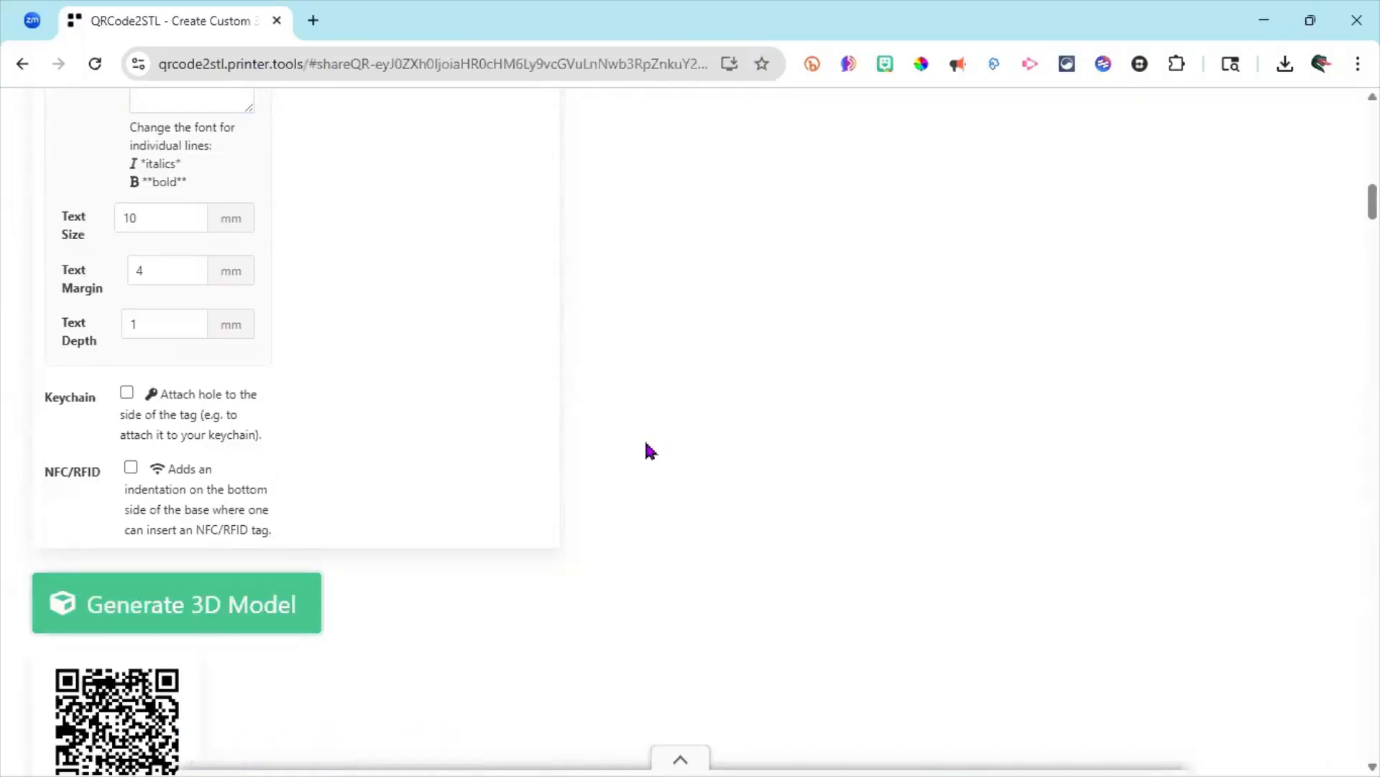
{"action": "left_click", "coordinate": [176, 602]}
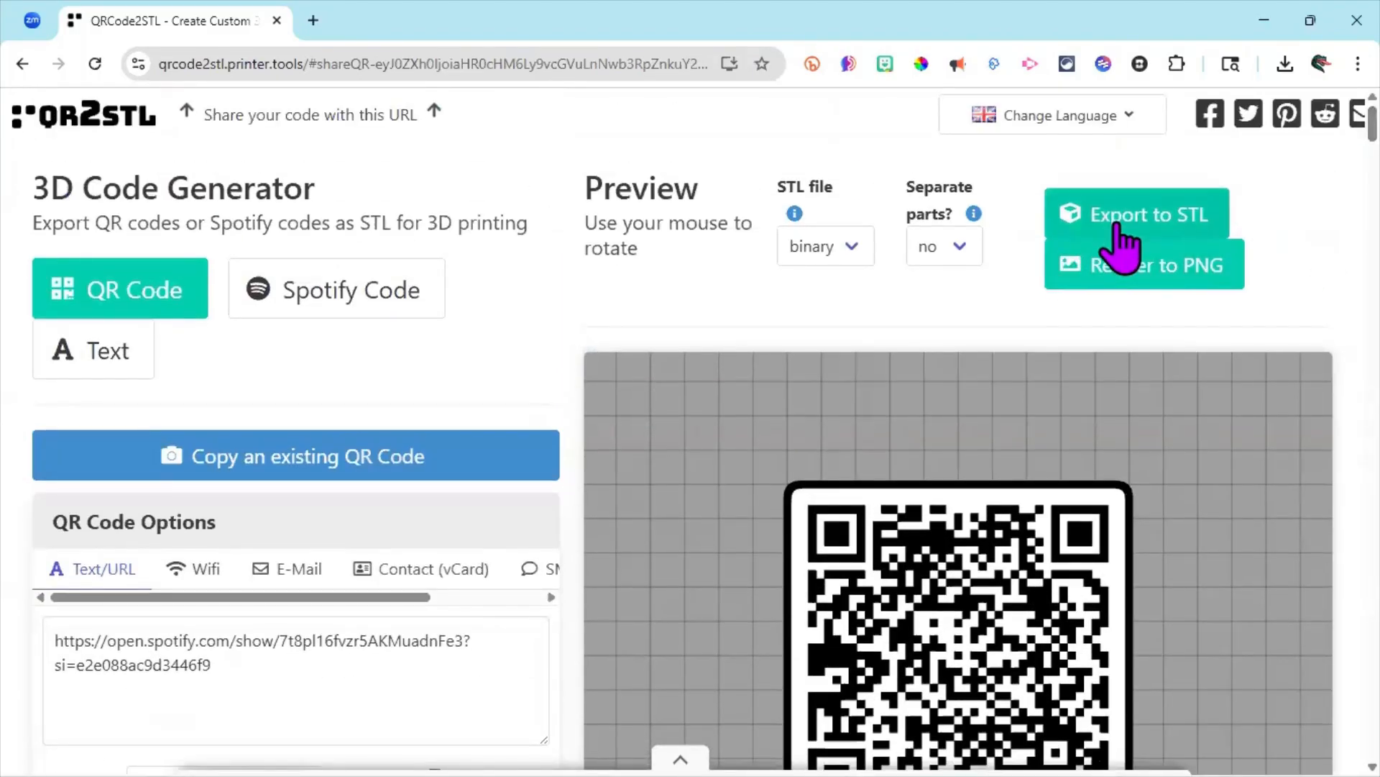
{"action": "mouse_move", "coordinate": [1108, 277]}
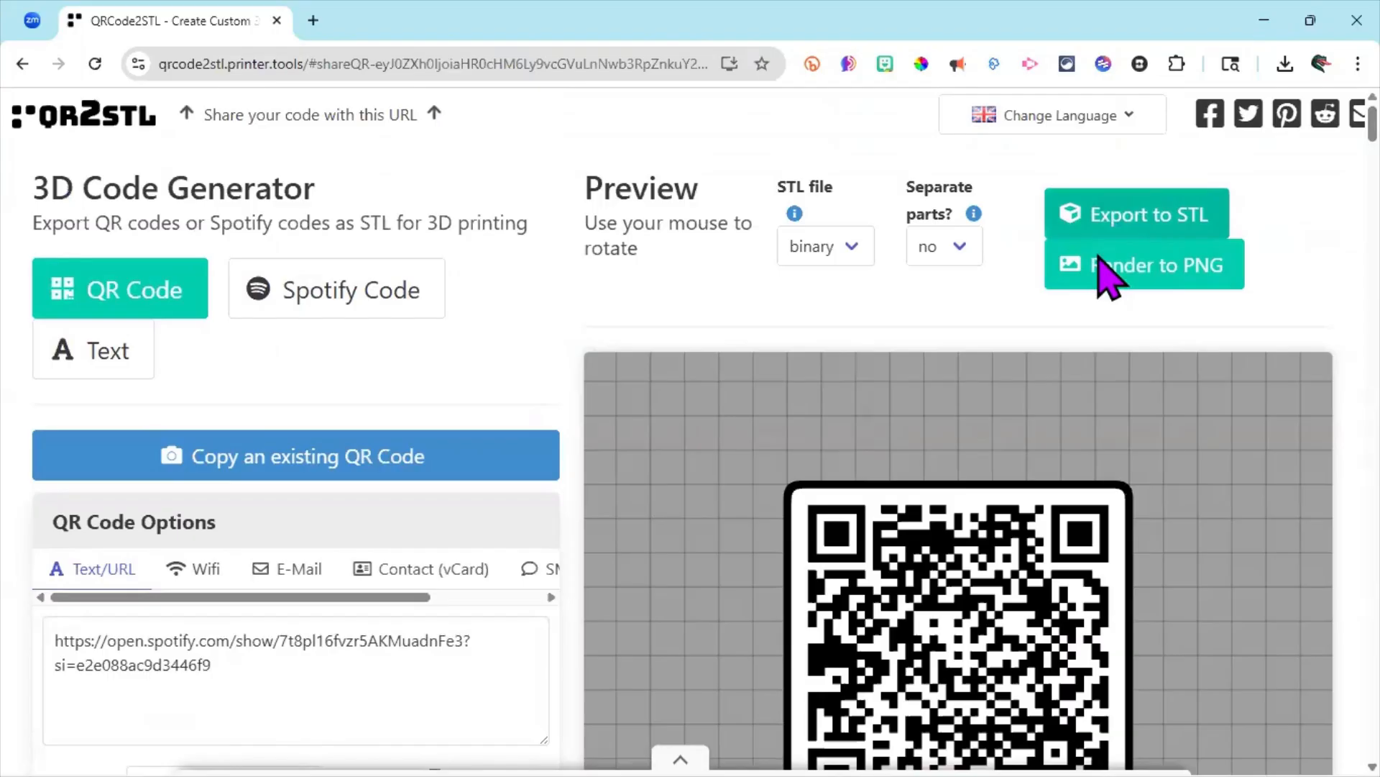
{"action": "left_click", "coordinate": [1136, 213]}
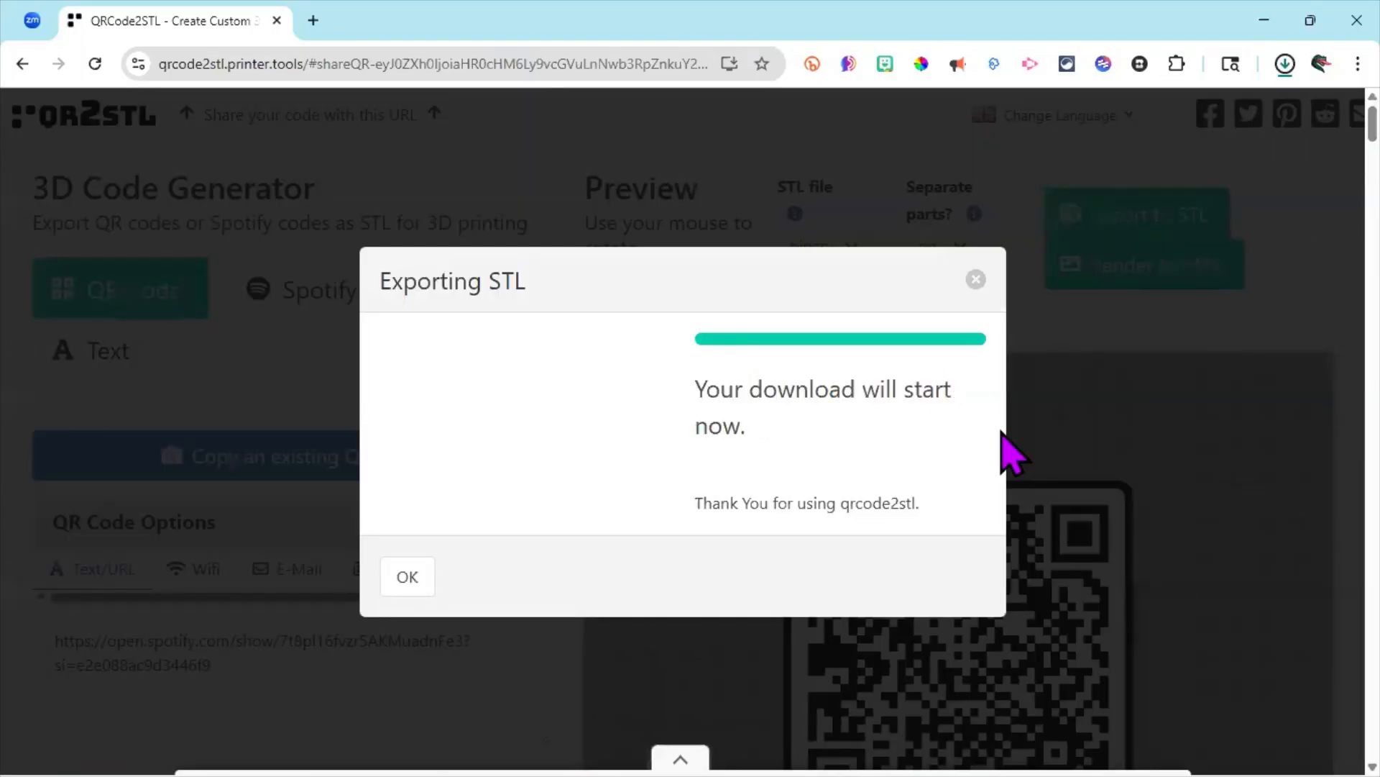
{"action": "left_click", "coordinate": [1284, 63]}
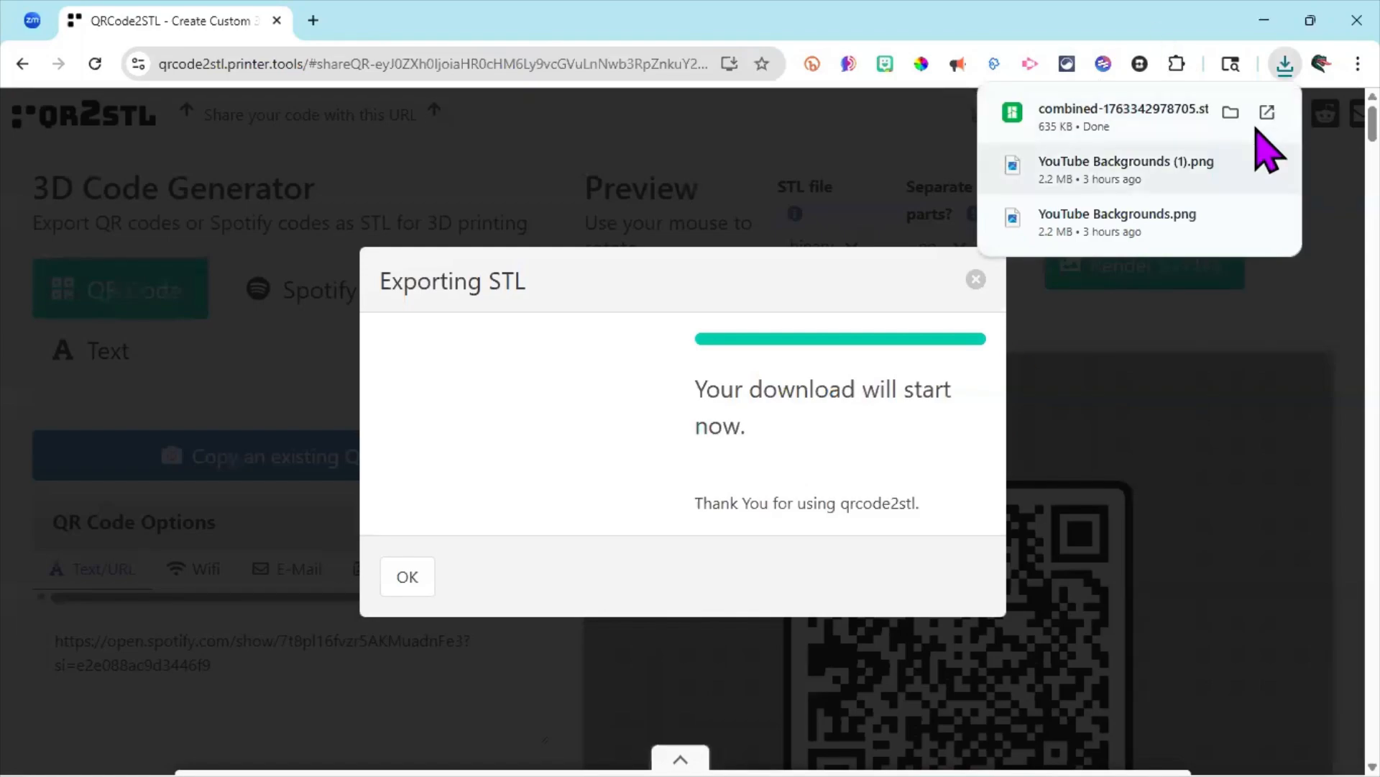
{"action": "mouse_move", "coordinate": [1301, 302]}
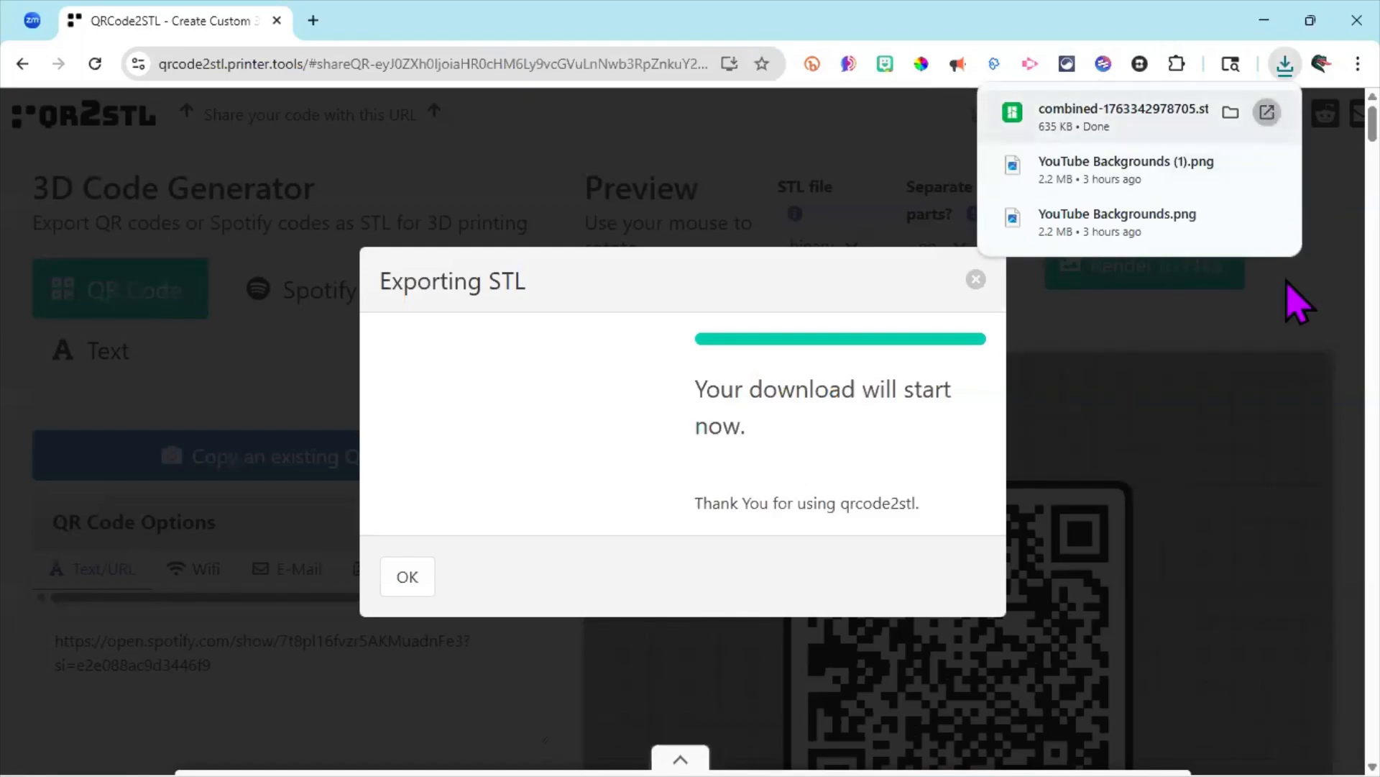
{"action": "mouse_move", "coordinate": [1076, 348]}
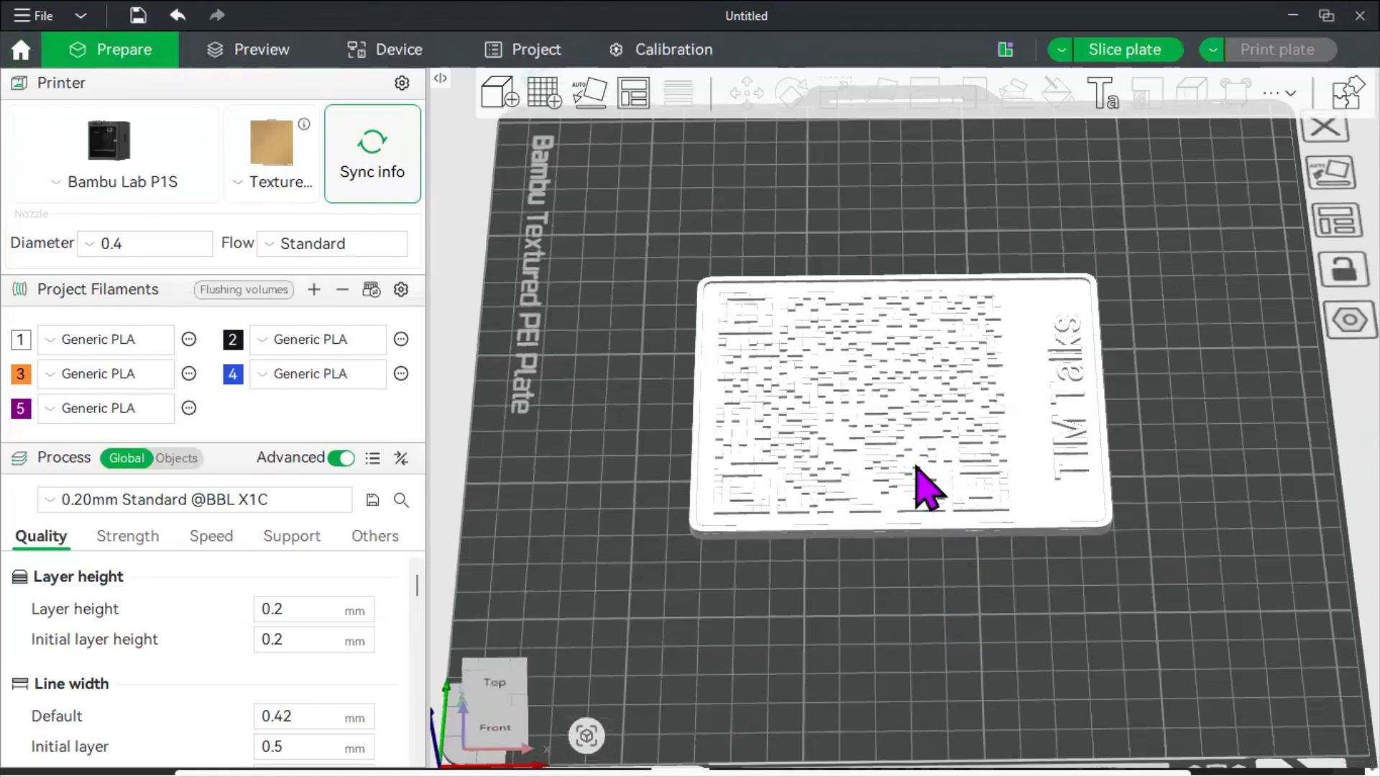
{"action": "mouse_move", "coordinate": [881, 591]}
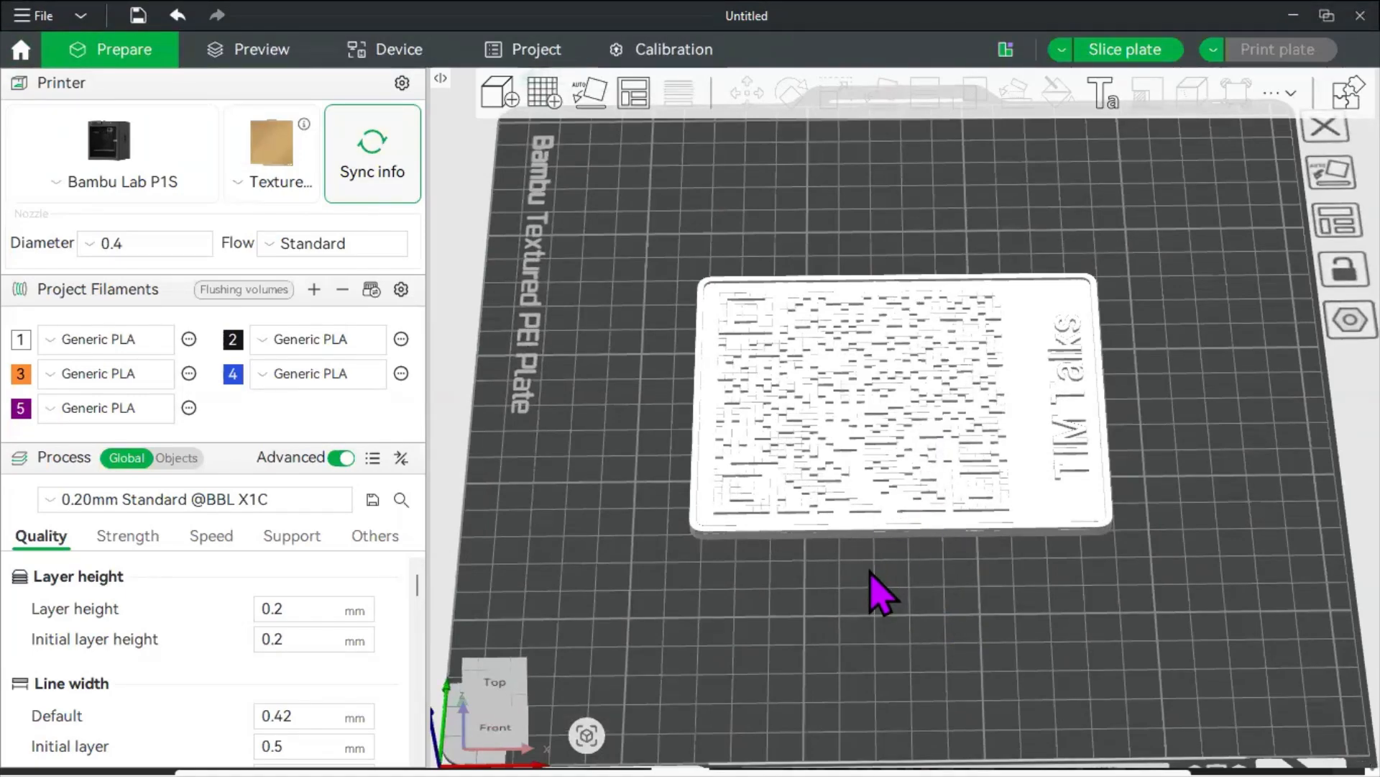
{"action": "mouse_move", "coordinate": [867, 585]}
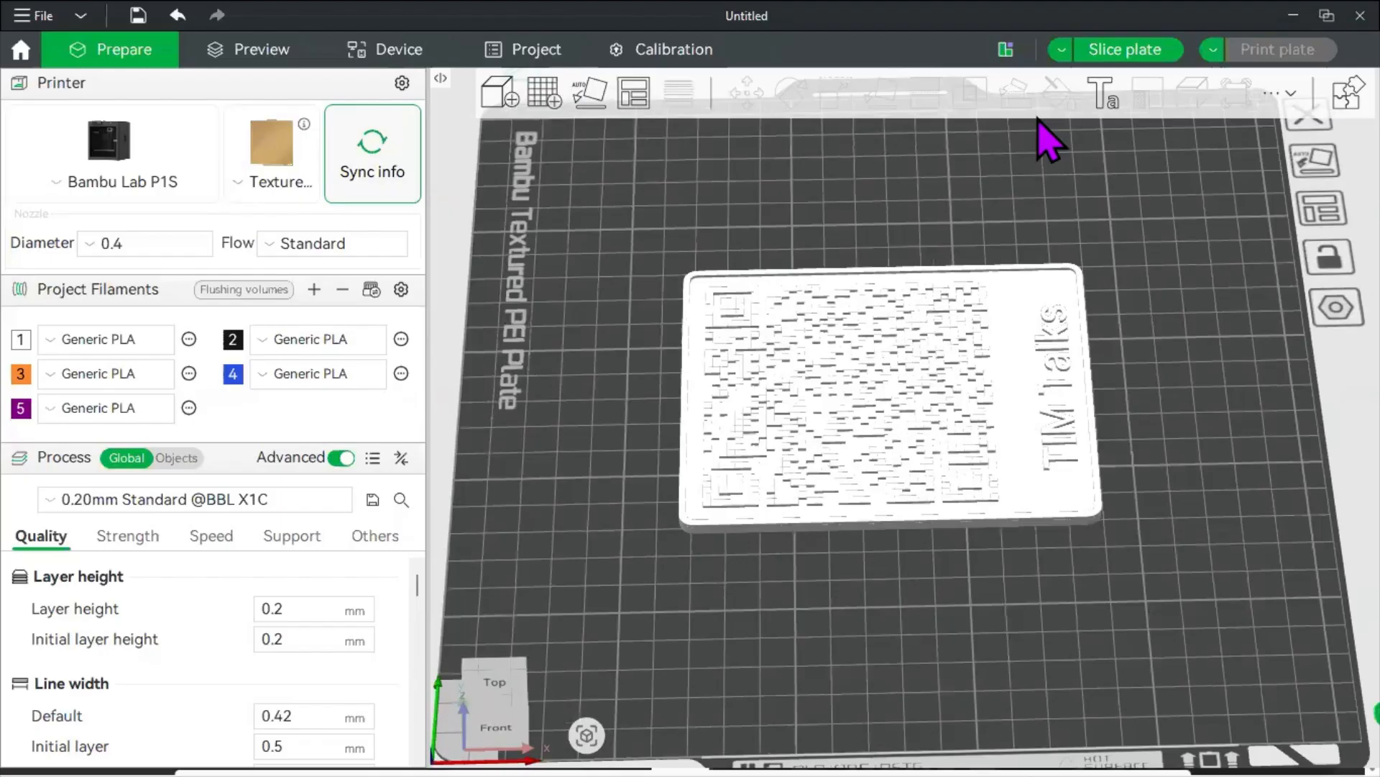
{"action": "mouse_move", "coordinate": [842, 124]}
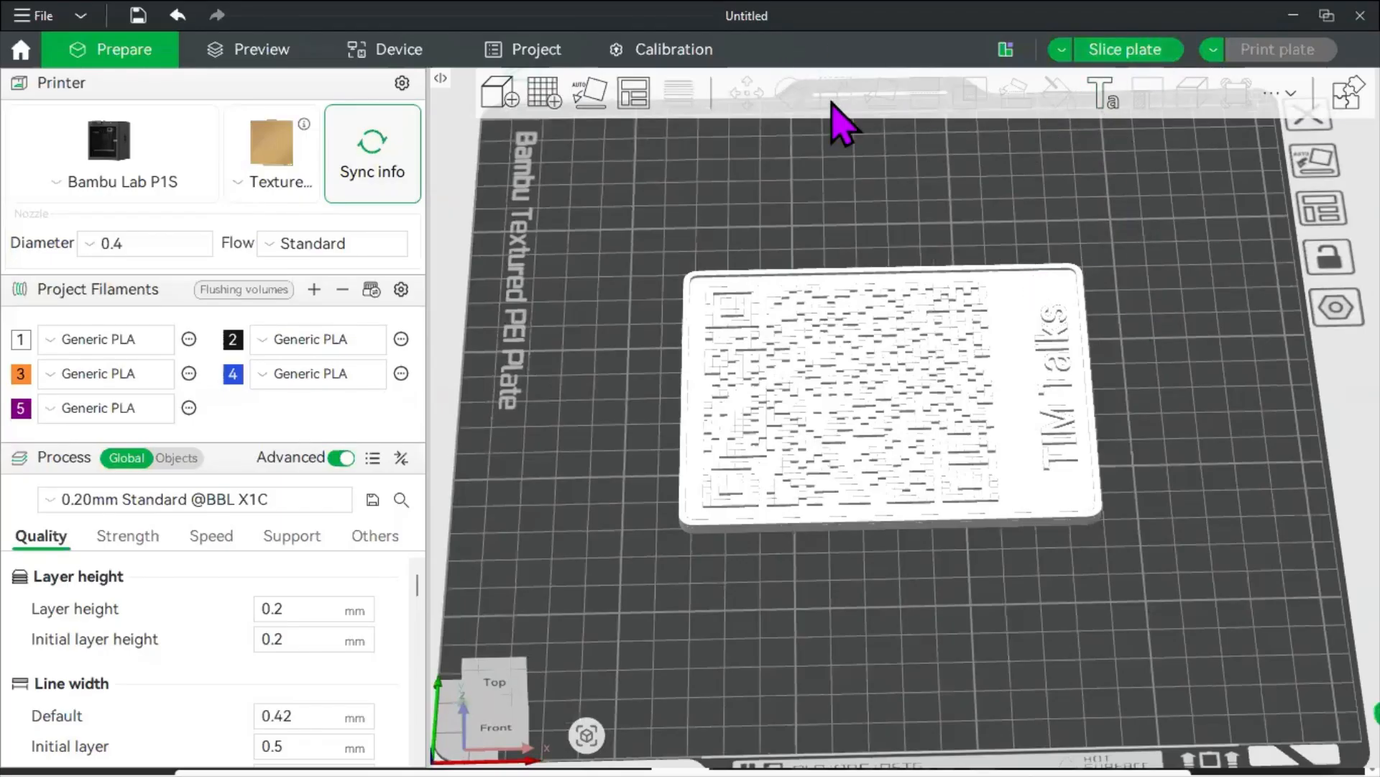
- Paint the QR plate's raised pattern with filament 2 using Height Range raised to 8.00
{"action": "left_click", "coordinate": [888, 397]}
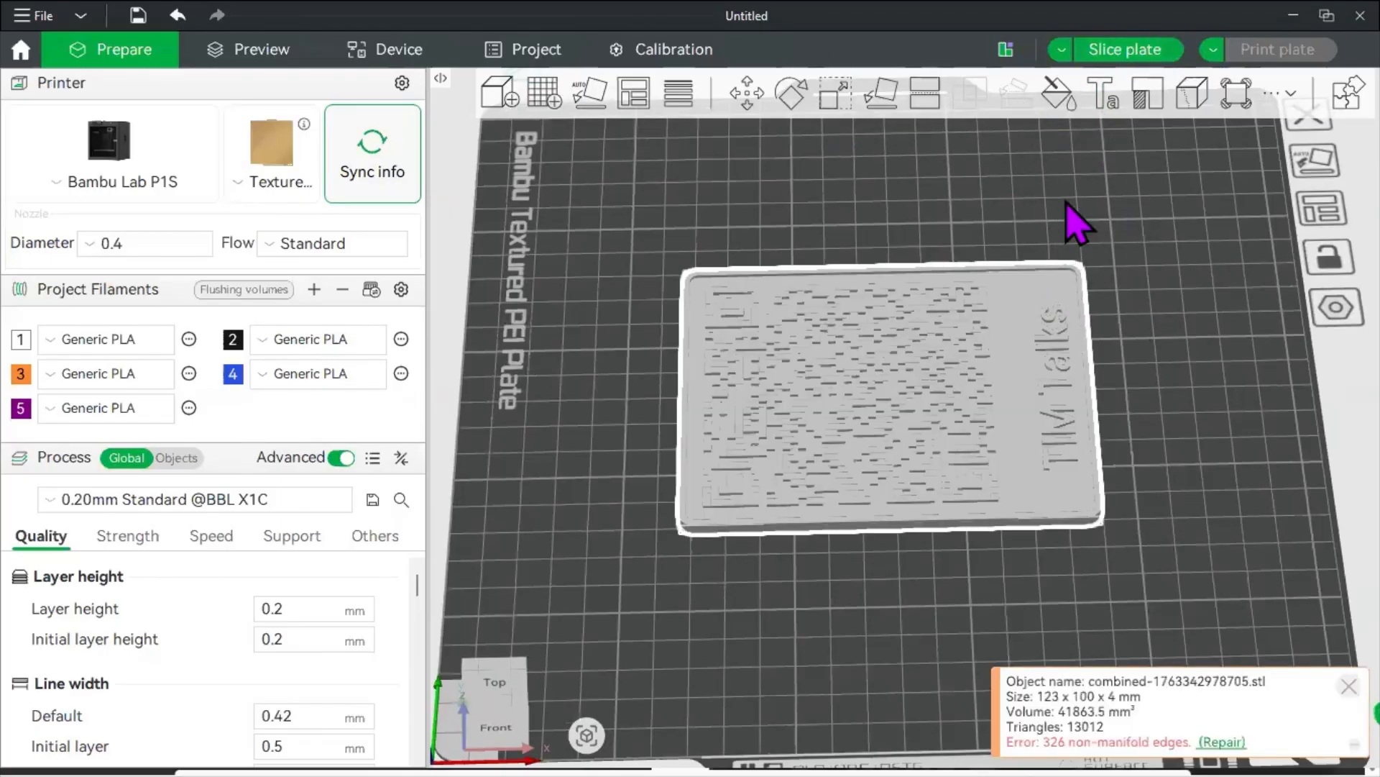
{"action": "mouse_move", "coordinate": [1061, 96]}
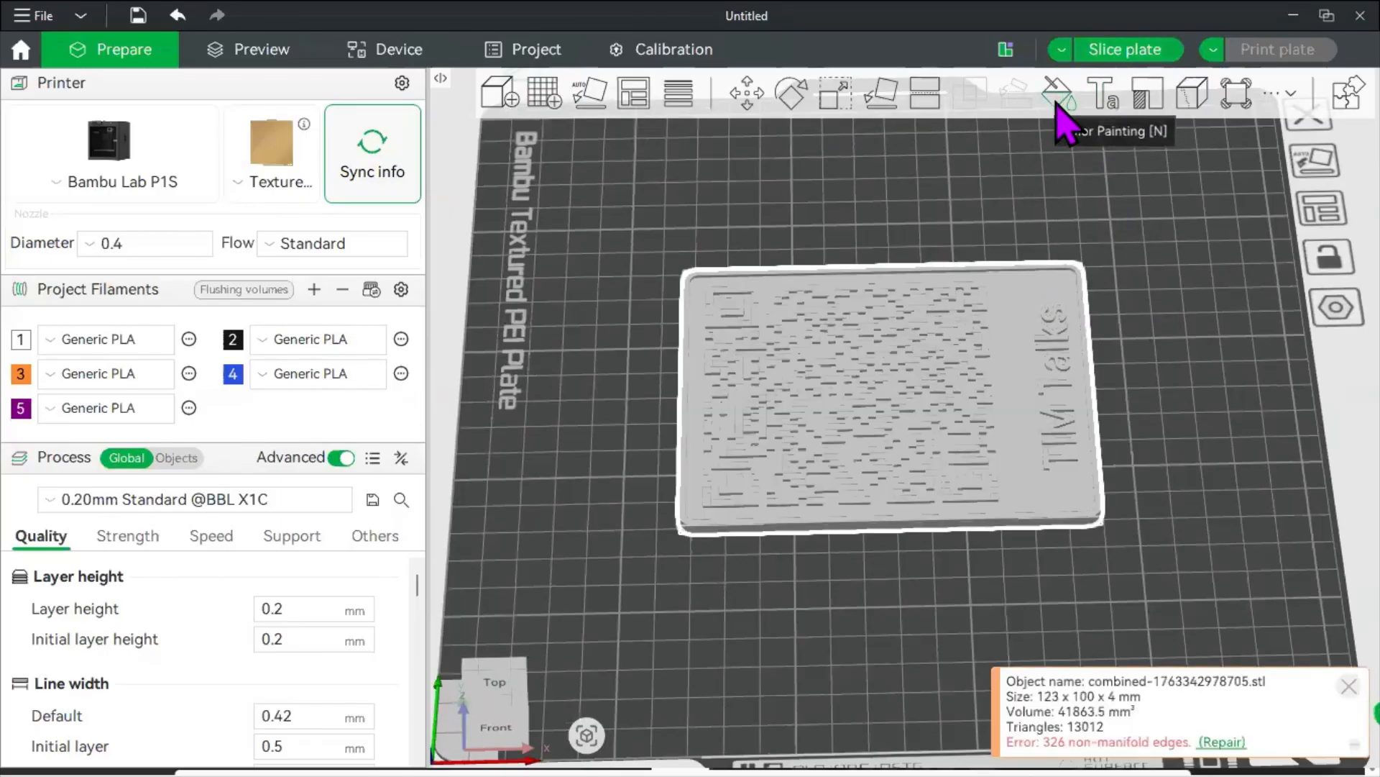
{"action": "left_click", "coordinate": [1060, 92]}
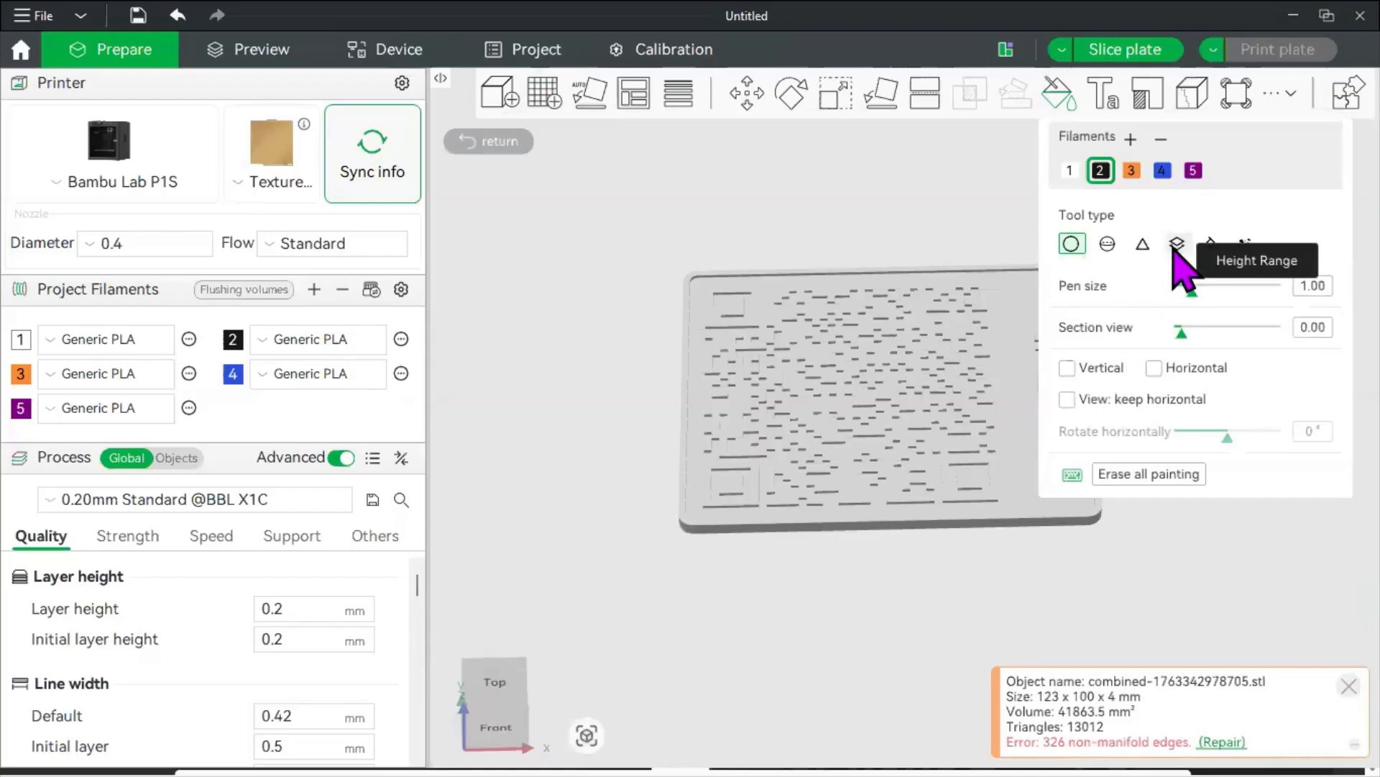
{"action": "left_click", "coordinate": [1178, 245]}
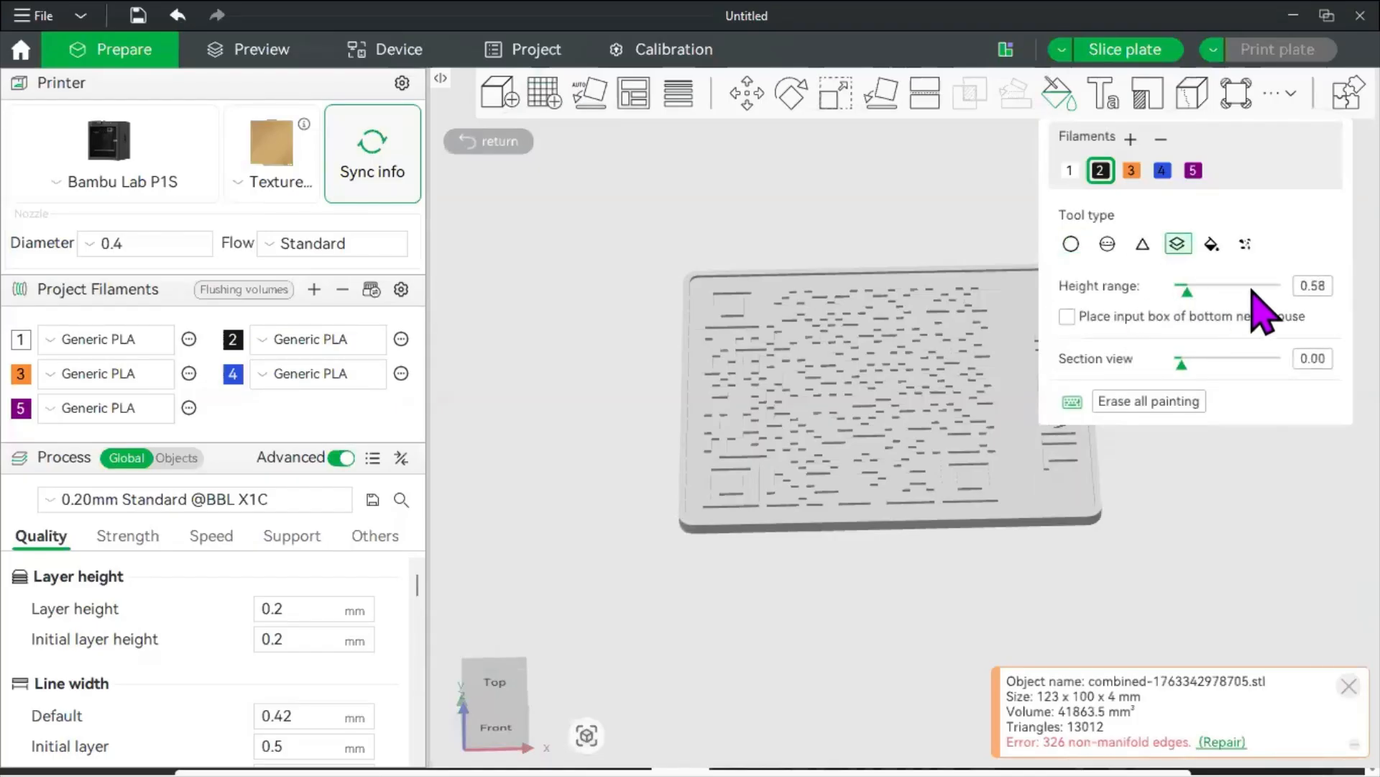
{"action": "left_click_drag", "start_coordinate": [1186, 289], "coordinate": [1294, 289]}
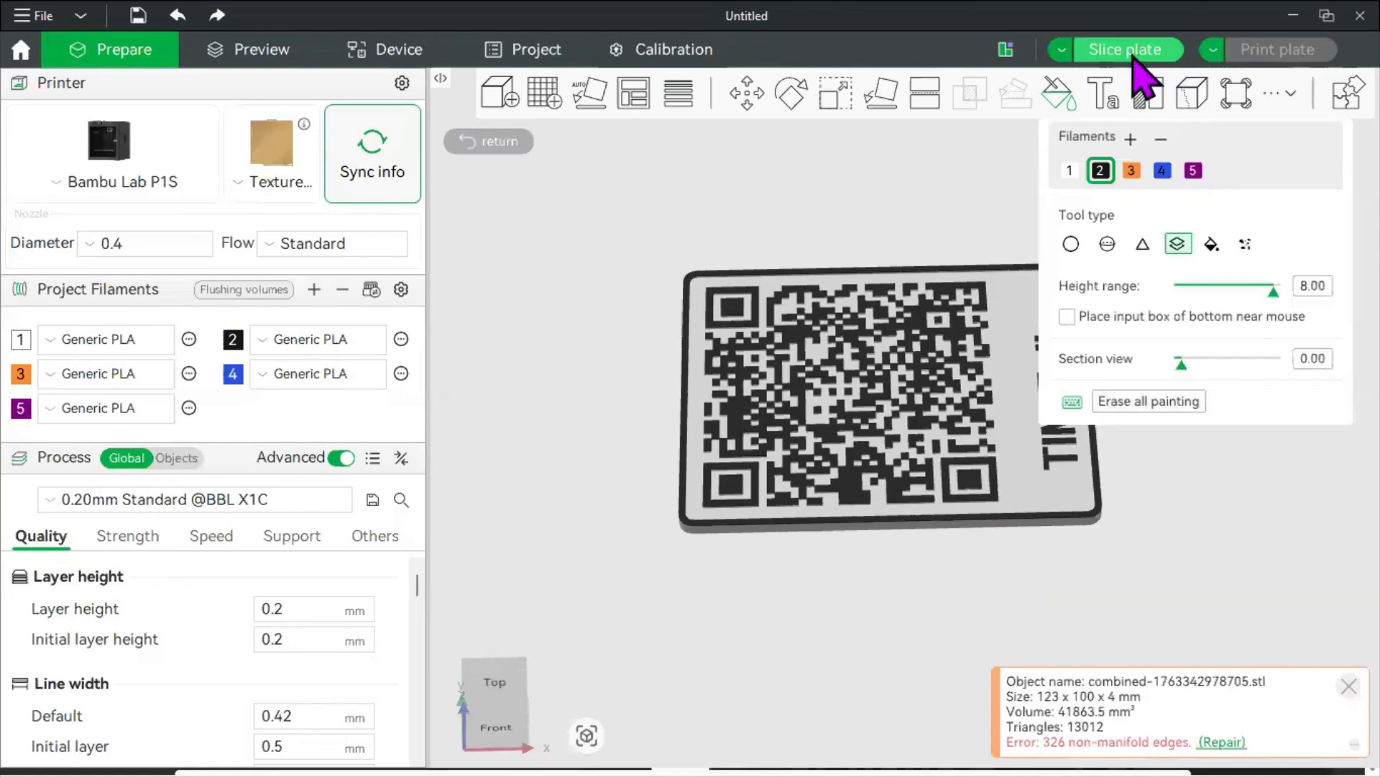
{"action": "left_click", "coordinate": [1127, 49]}
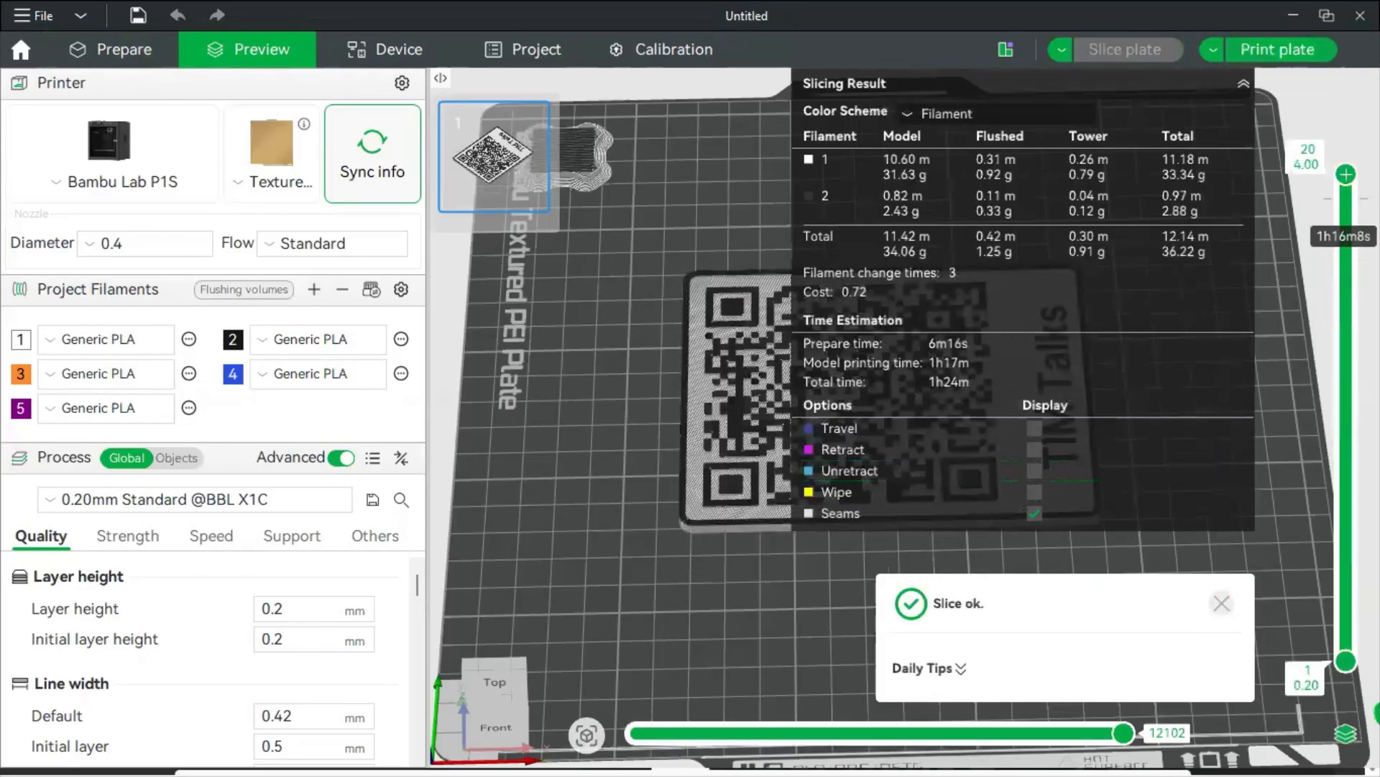
{"action": "mouse_move", "coordinate": [897, 308]}
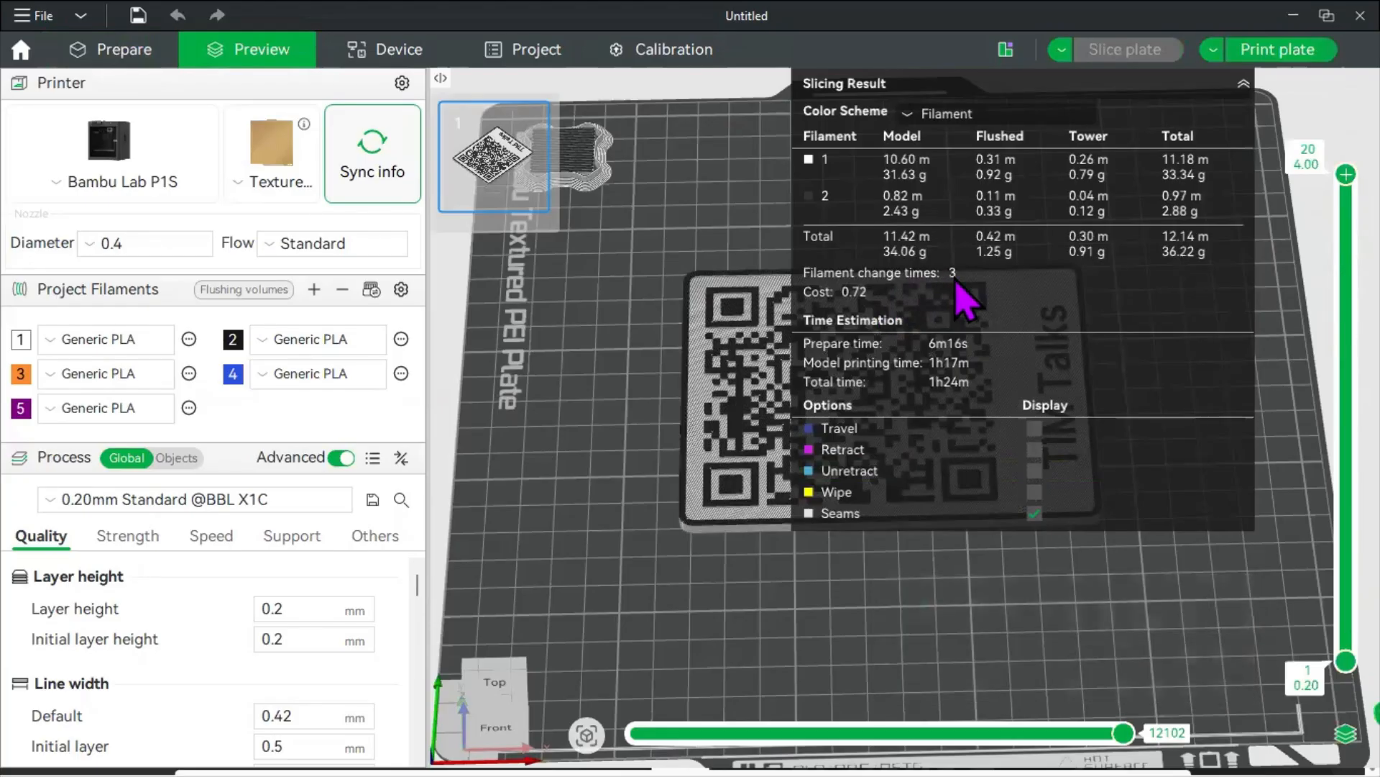
{"action": "mouse_move", "coordinate": [962, 304]}
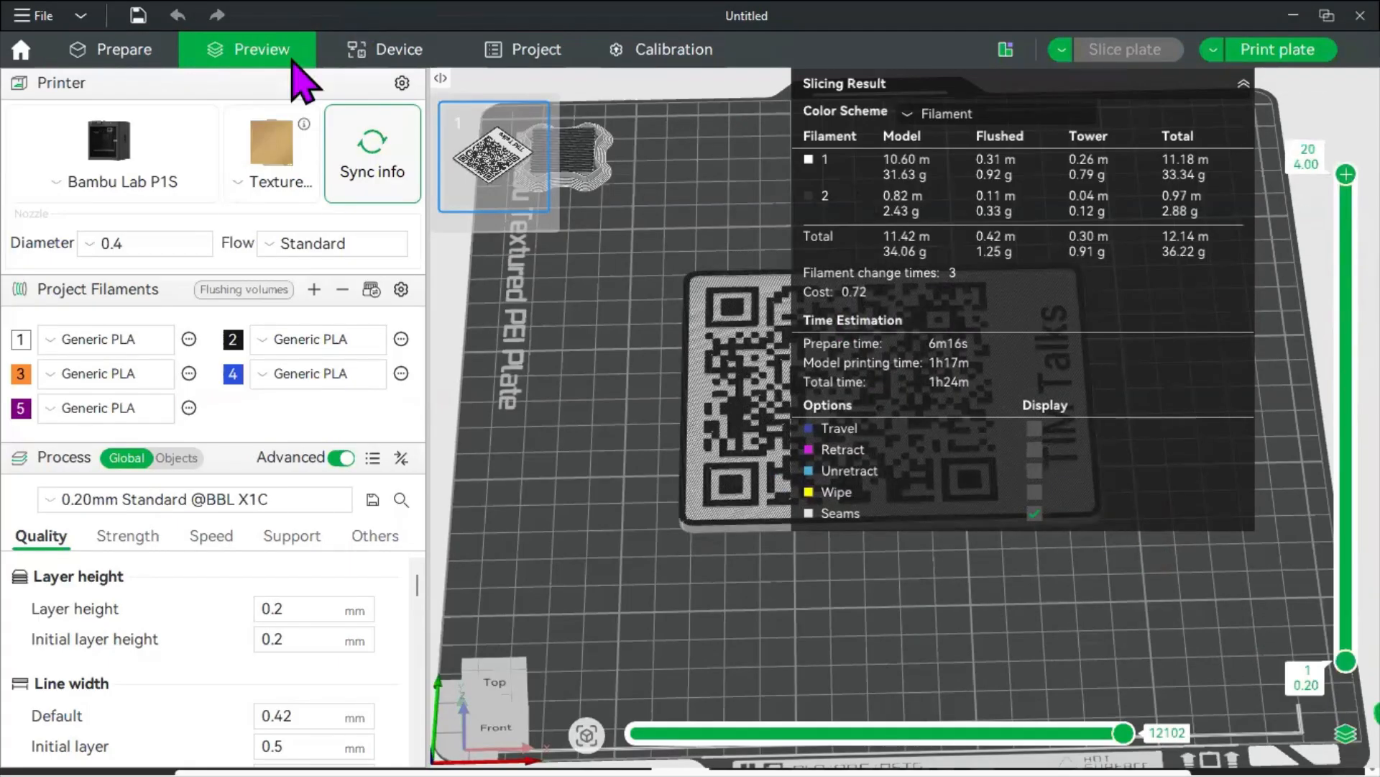
- Return to the Prepare view and reset the QR plate's colour painting to one filament
{"action": "left_click", "coordinate": [123, 48]}
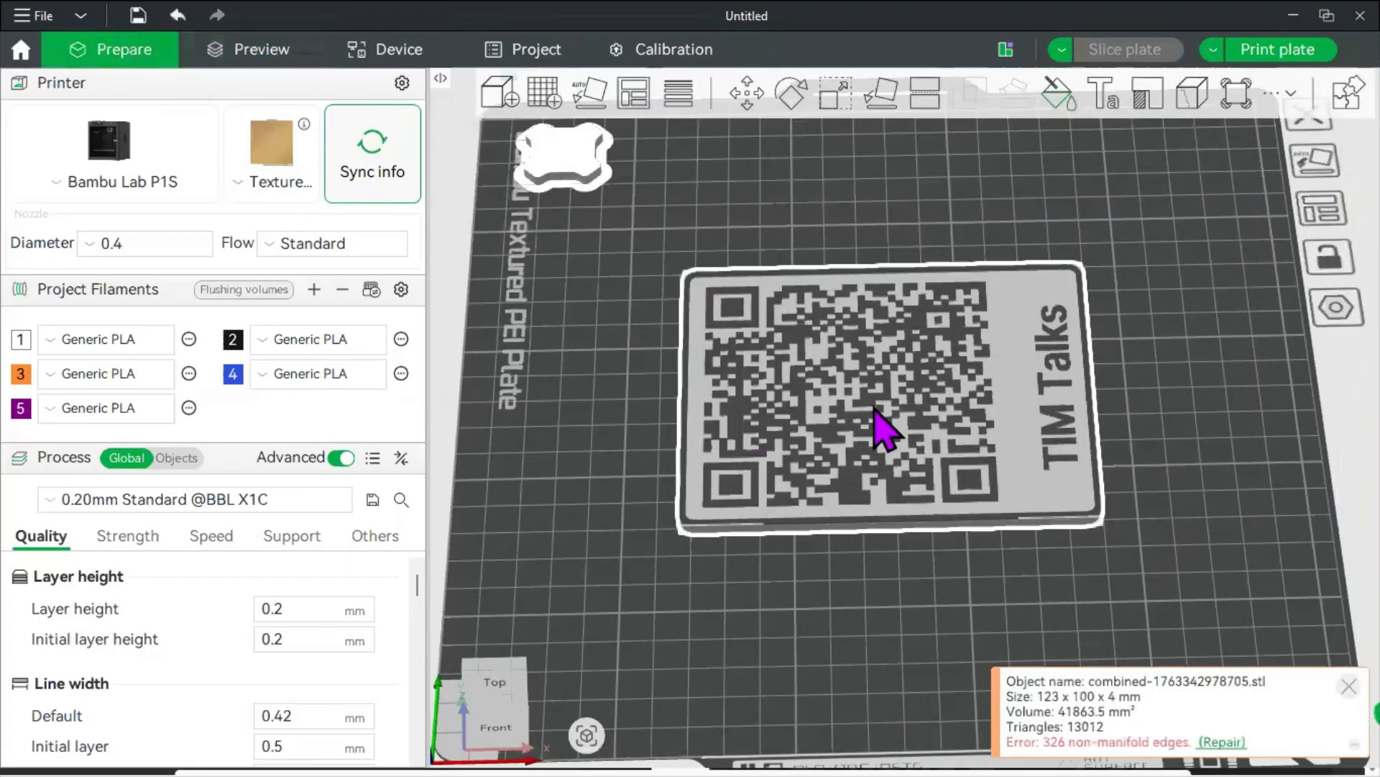
{"action": "right_click", "coordinate": [881, 423]}
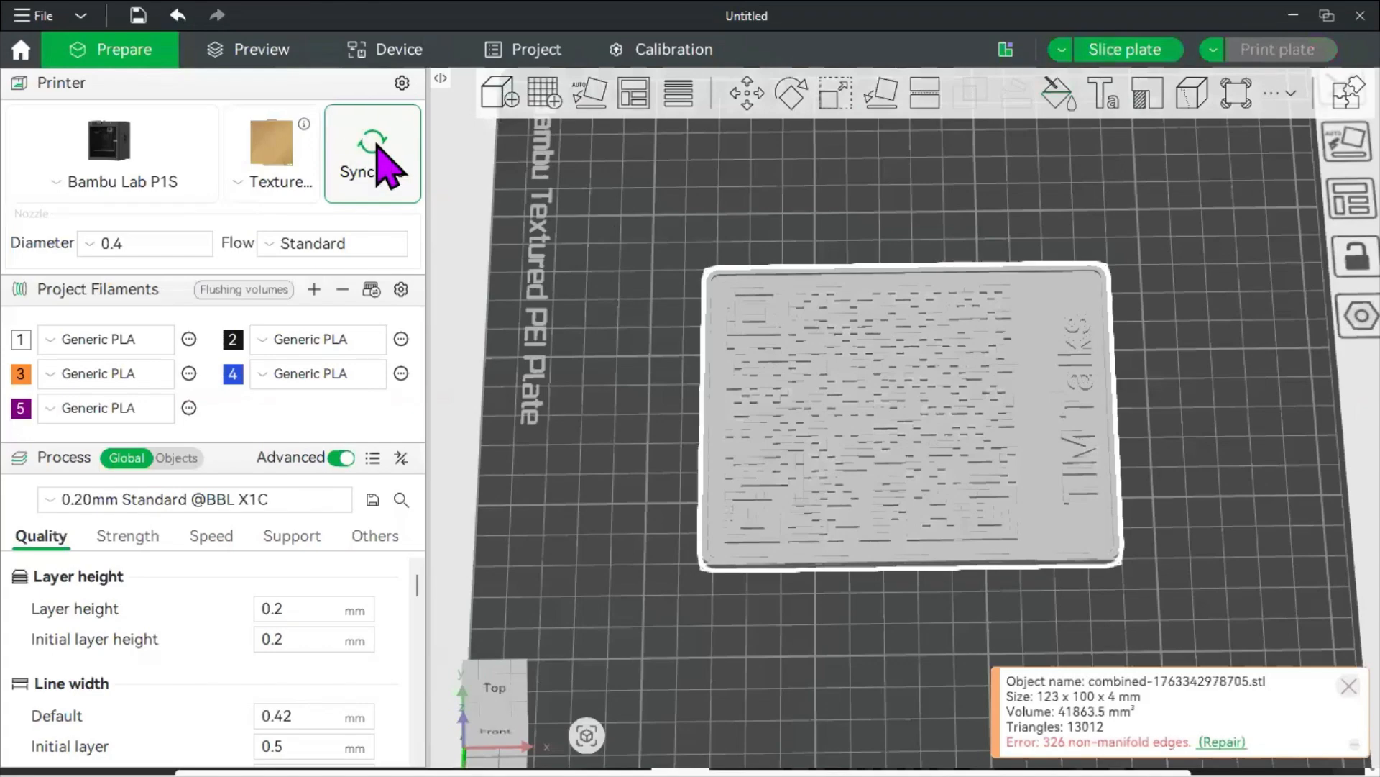
{"action": "mouse_move", "coordinate": [863, 418]}
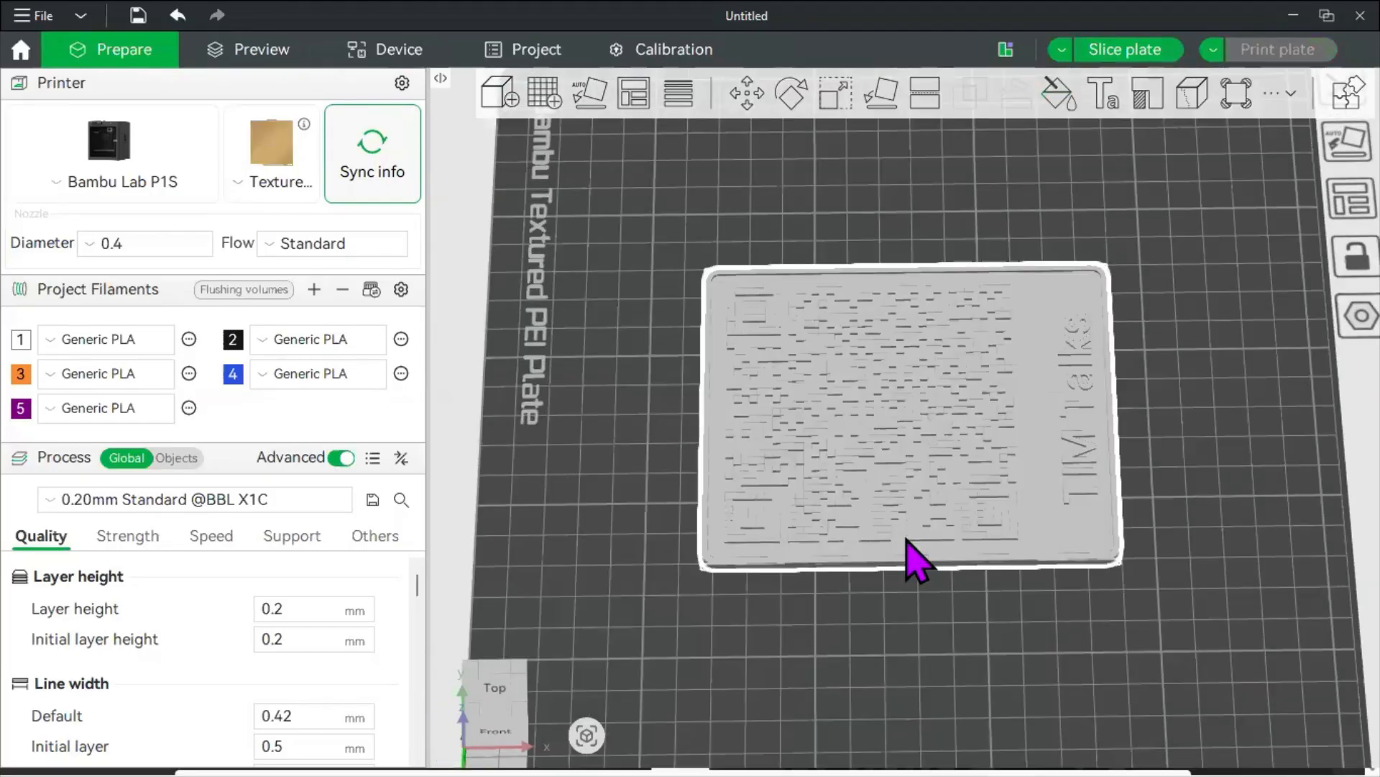
{"action": "mouse_move", "coordinate": [1137, 304]}
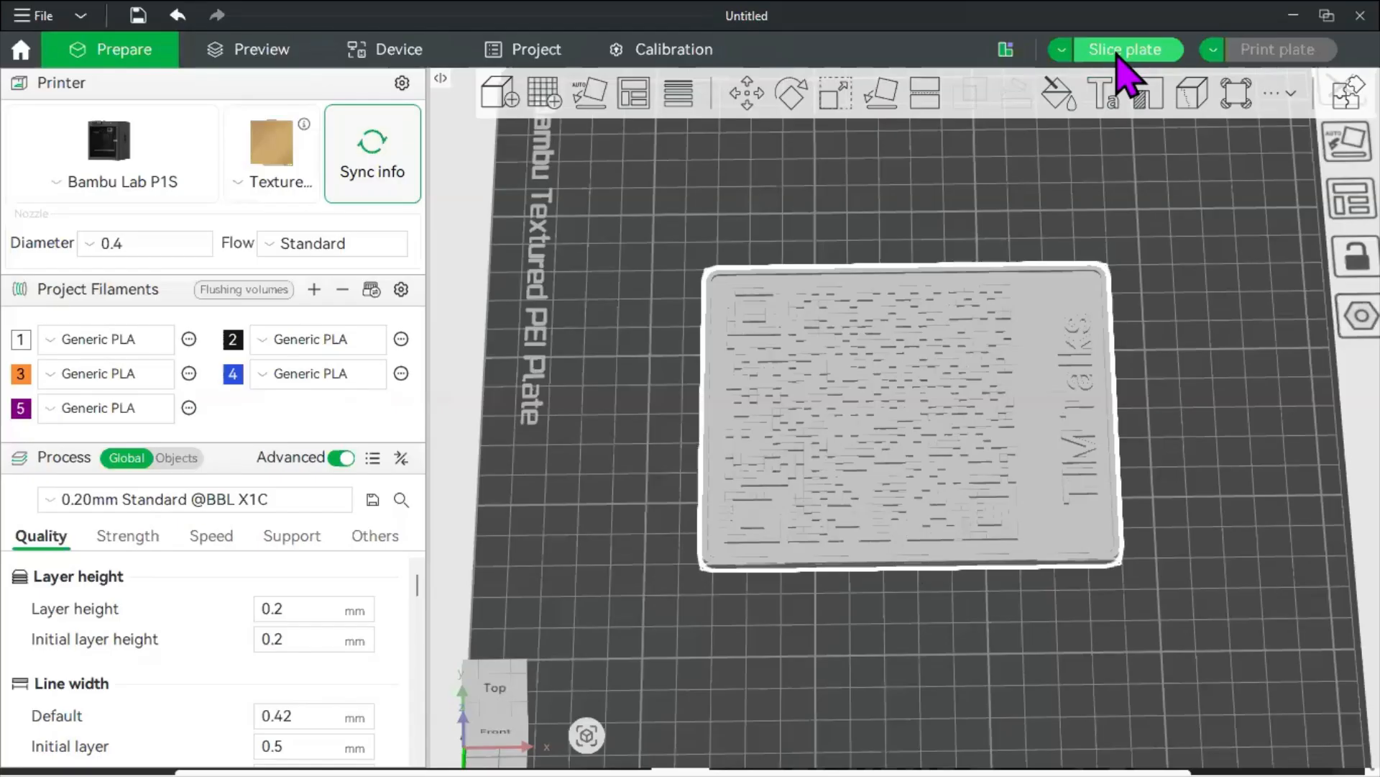
- Slice the single-colour plate and hide the slicing statistics to reach the layer slider
{"action": "left_click", "coordinate": [1127, 49]}
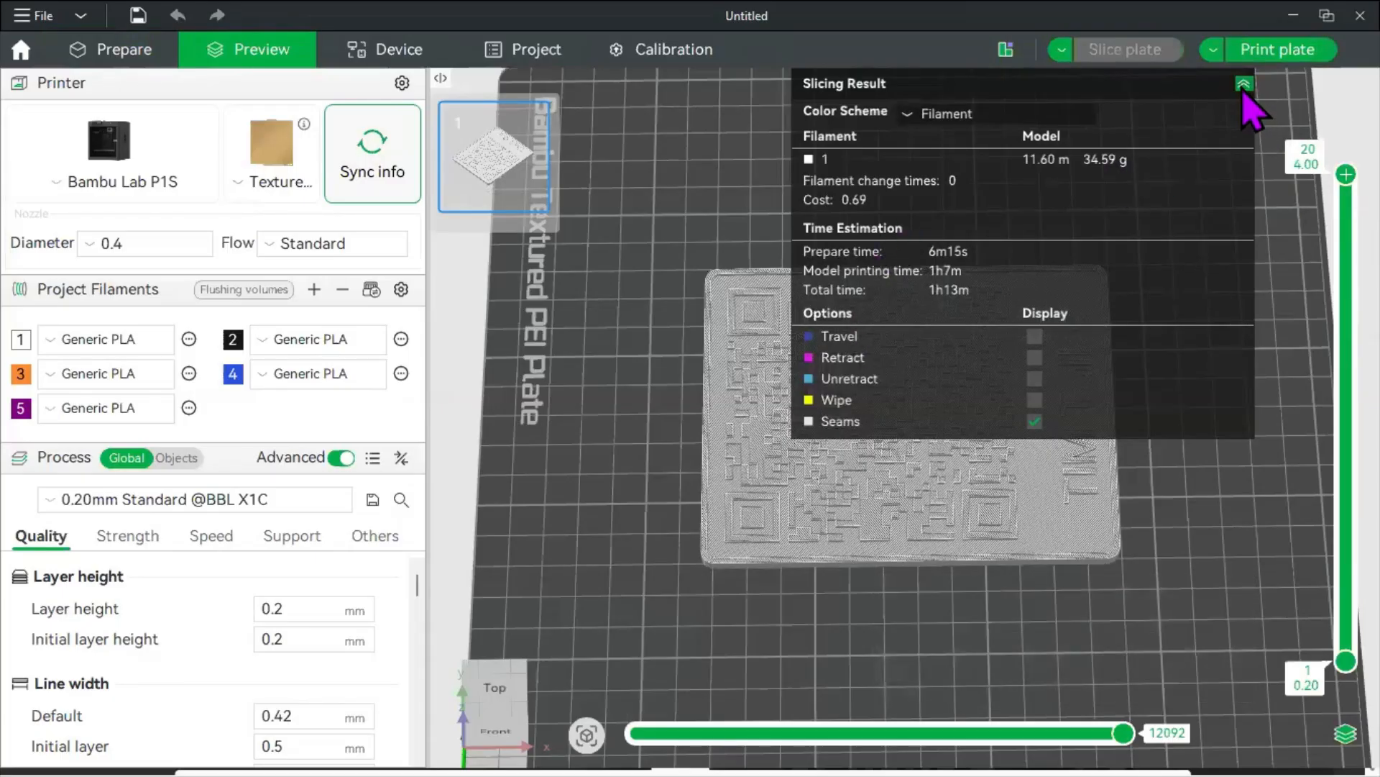
{"action": "left_click", "coordinate": [1244, 84]}
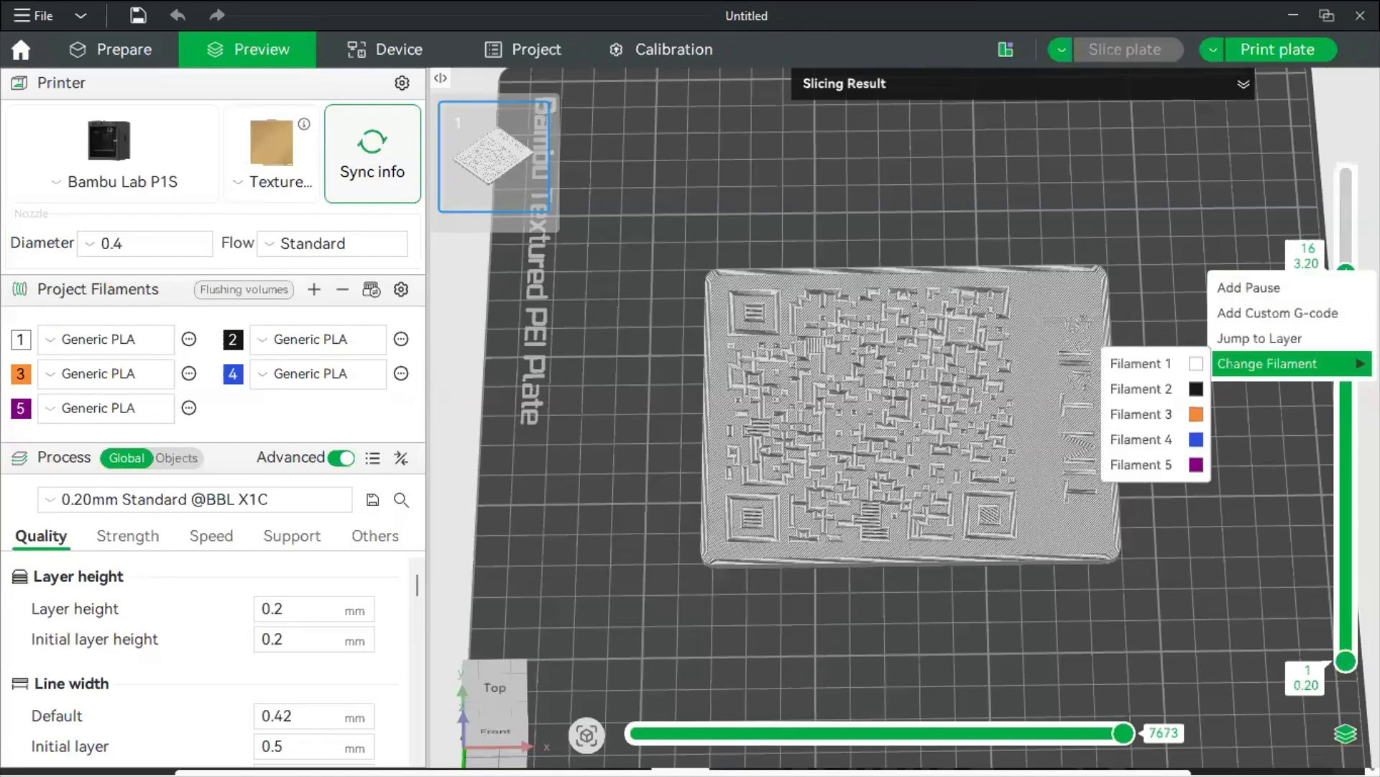
{"action": "mouse_move", "coordinate": [1141, 388]}
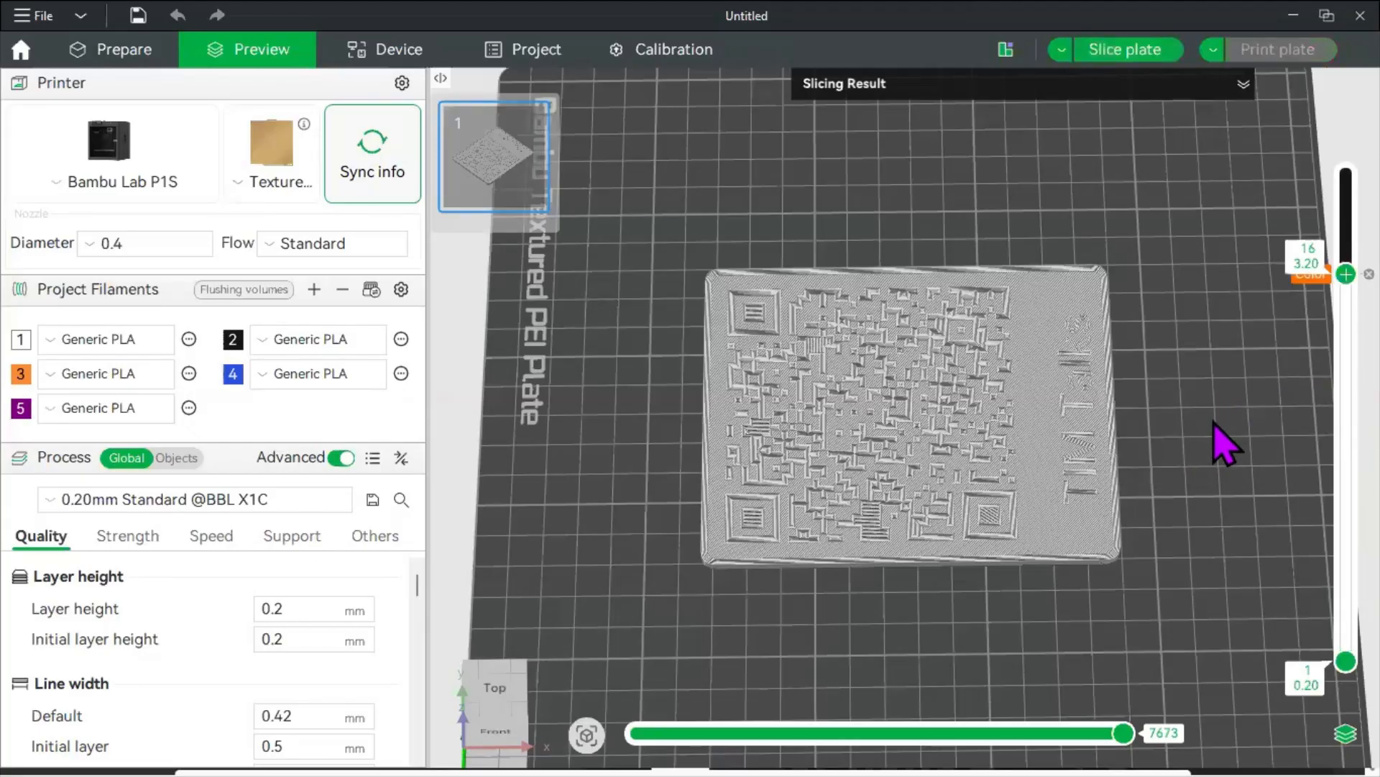
{"action": "mouse_move", "coordinate": [1228, 445]}
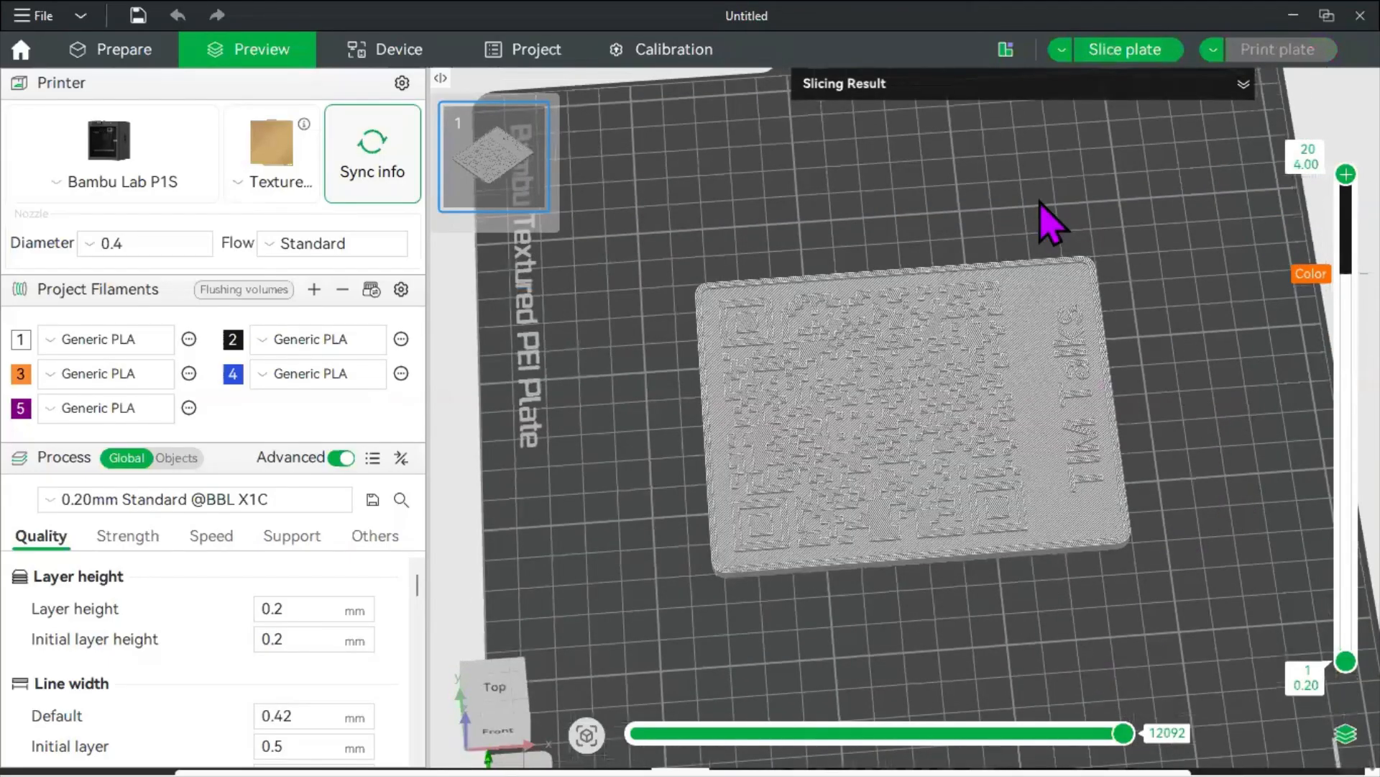
- Re-slice with the layer 16 filament change and show the result: 1 change, 1h17m total
{"action": "left_click", "coordinate": [123, 48]}
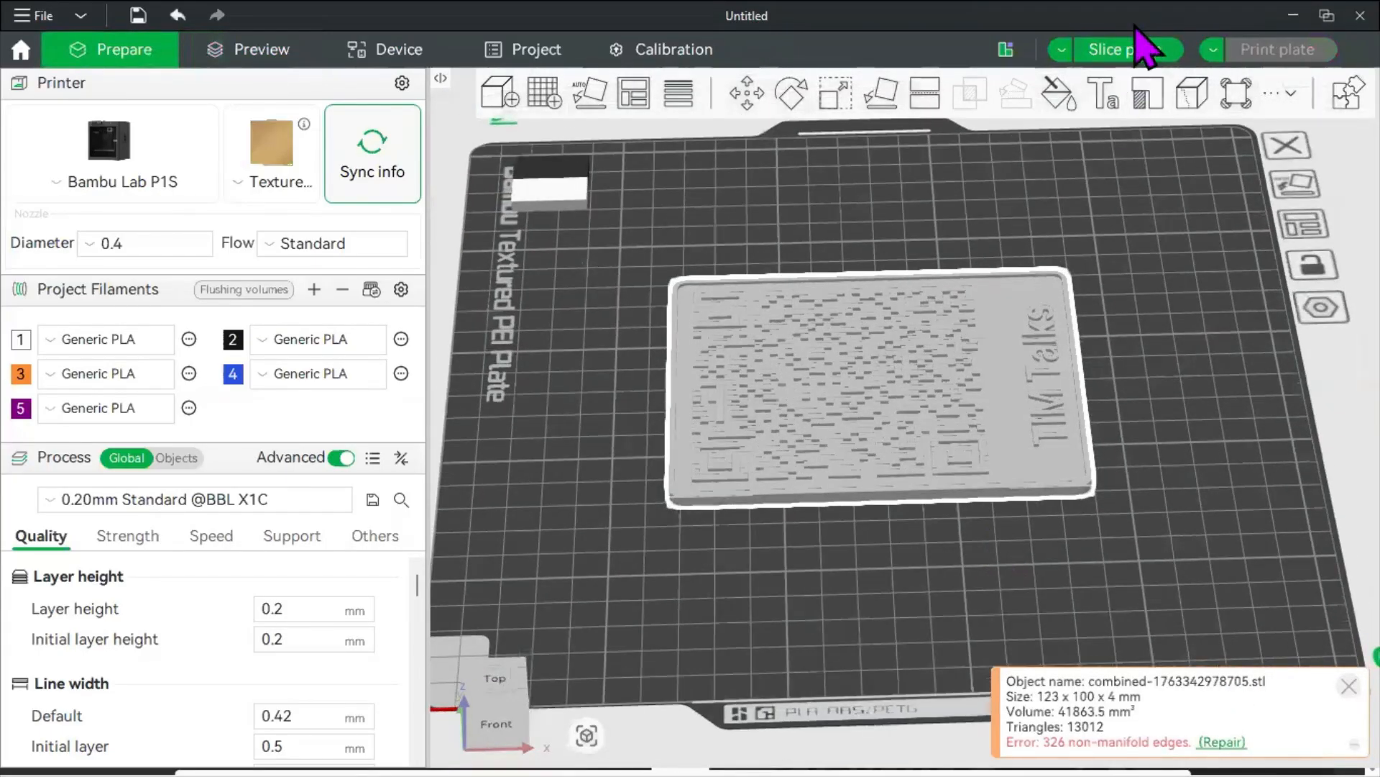
{"action": "left_click", "coordinate": [1109, 49]}
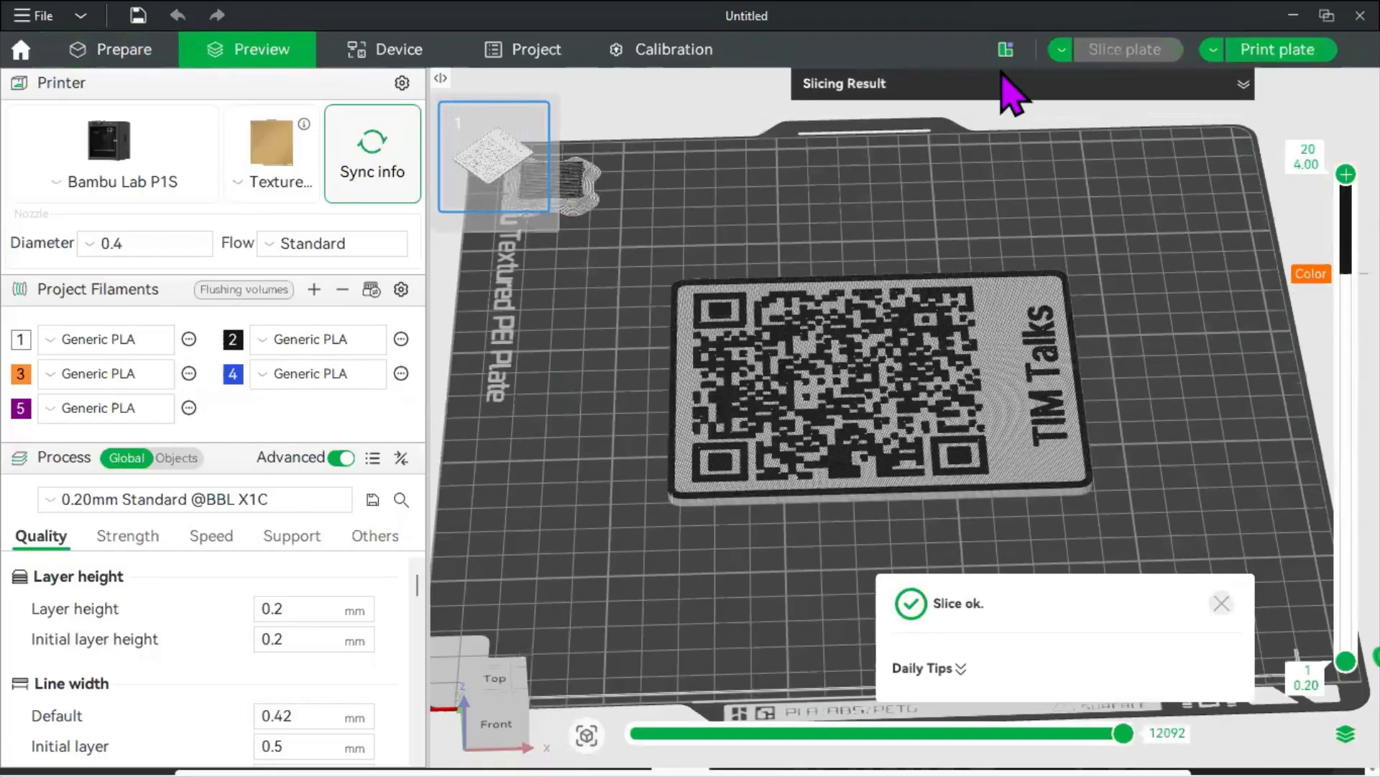
{"action": "mouse_move", "coordinate": [1198, 203]}
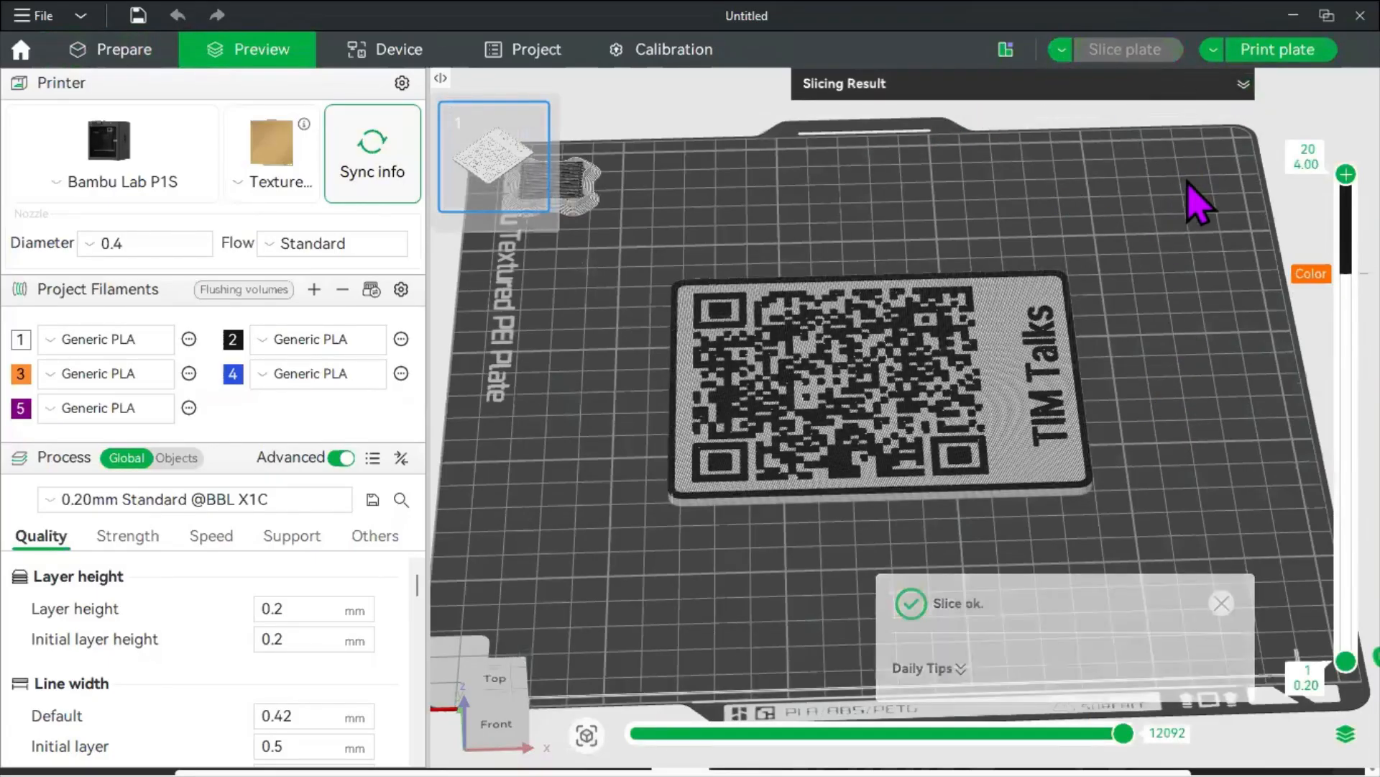
{"action": "left_click", "coordinate": [1243, 84]}
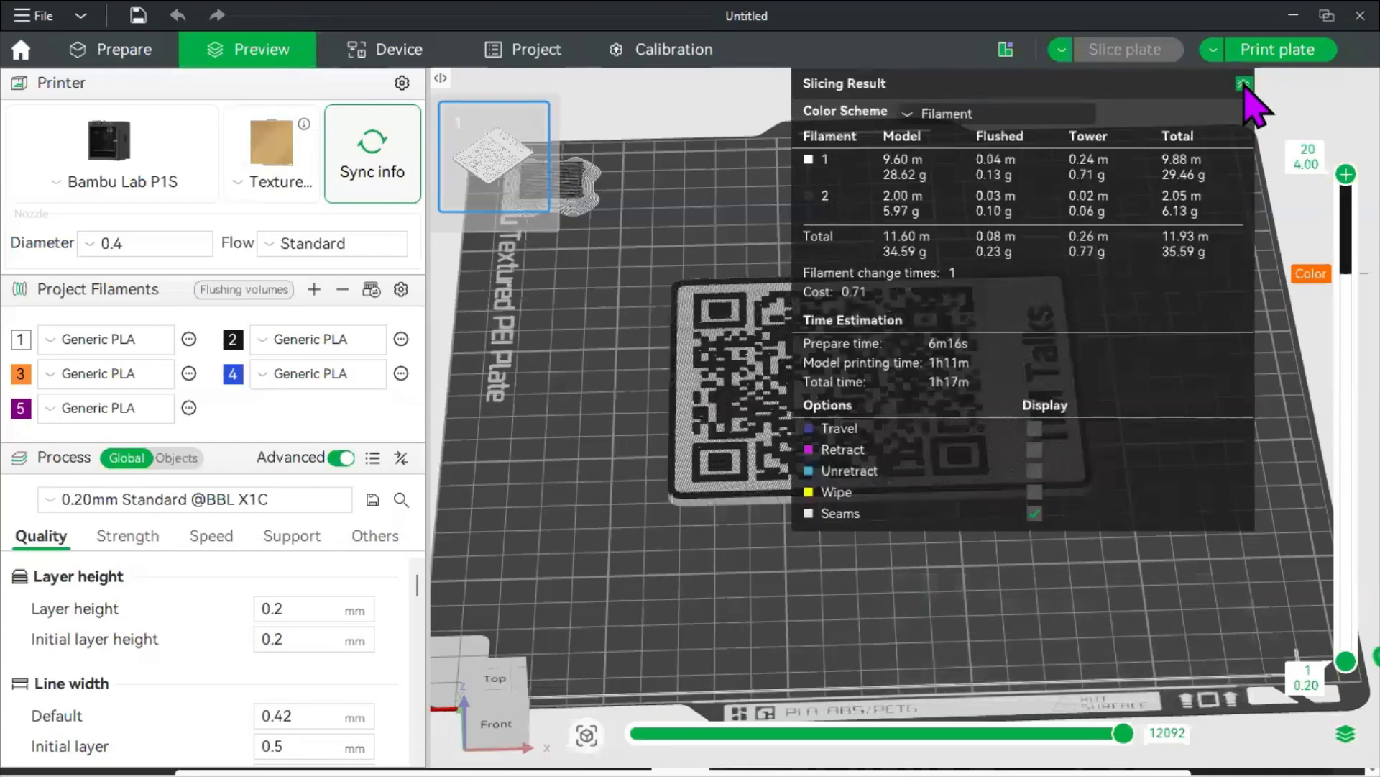
{"action": "mouse_move", "coordinate": [991, 299]}
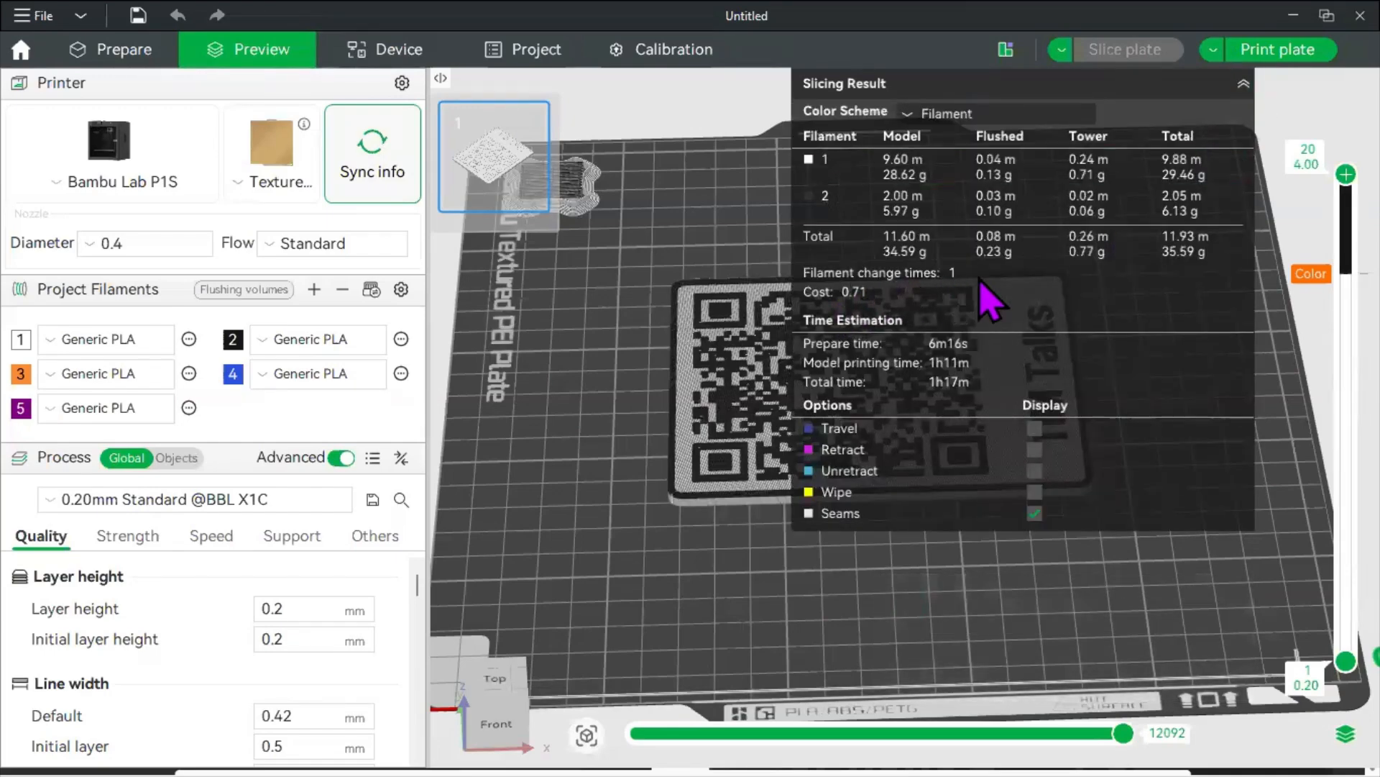
{"action": "mouse_move", "coordinate": [888, 406]}
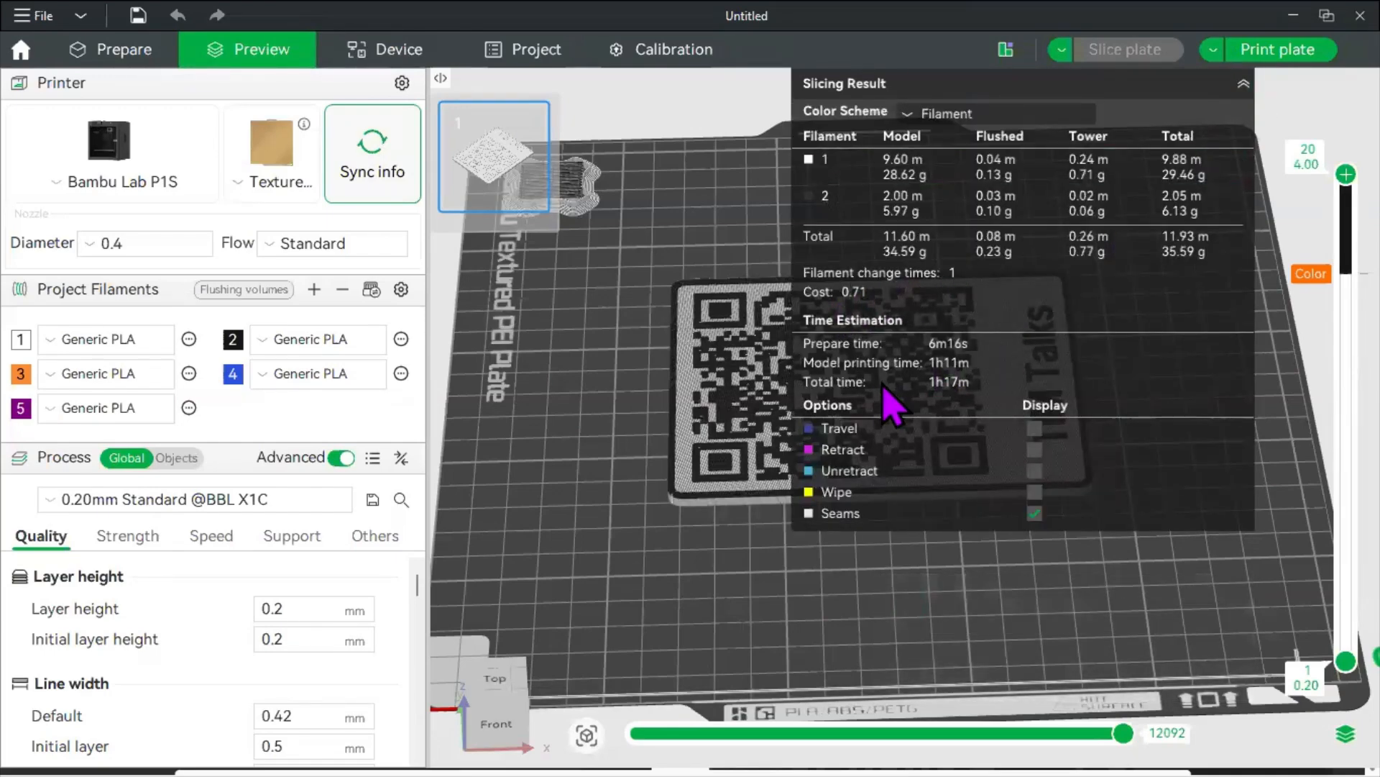
{"action": "mouse_move", "coordinate": [957, 414]}
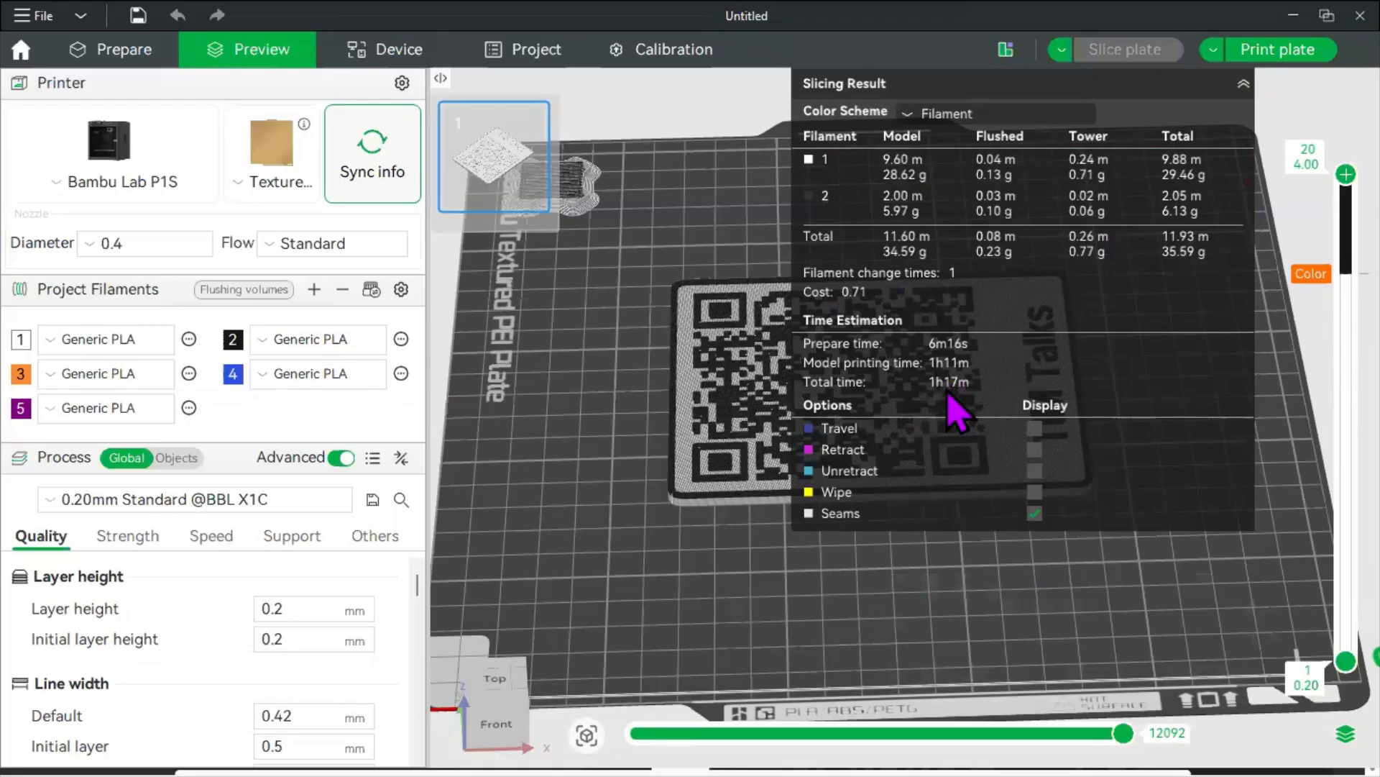
{"action": "mouse_move", "coordinate": [963, 414]}
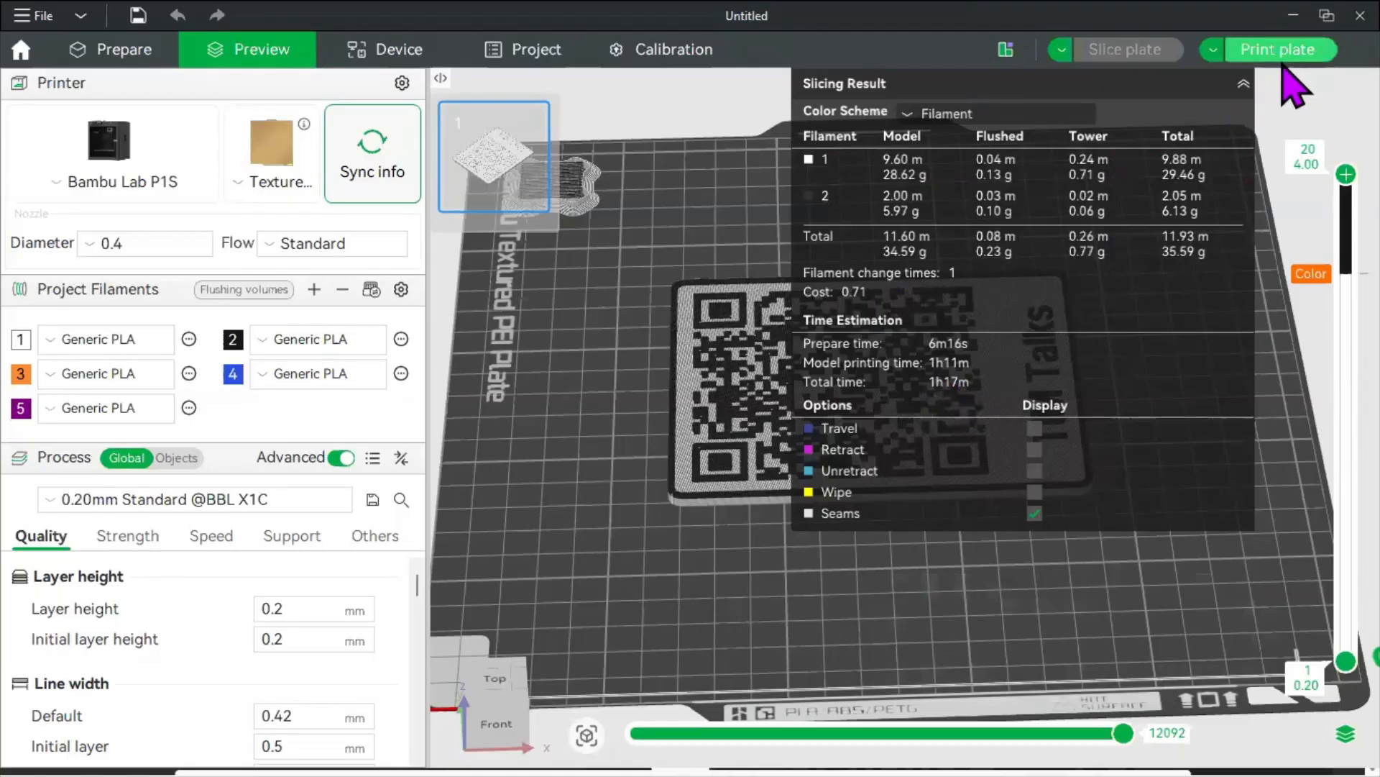
- Send the sliced plate to the Bambu Lab P1S, opening the print job dialog with two PLA slots
{"action": "left_click", "coordinate": [1277, 49]}
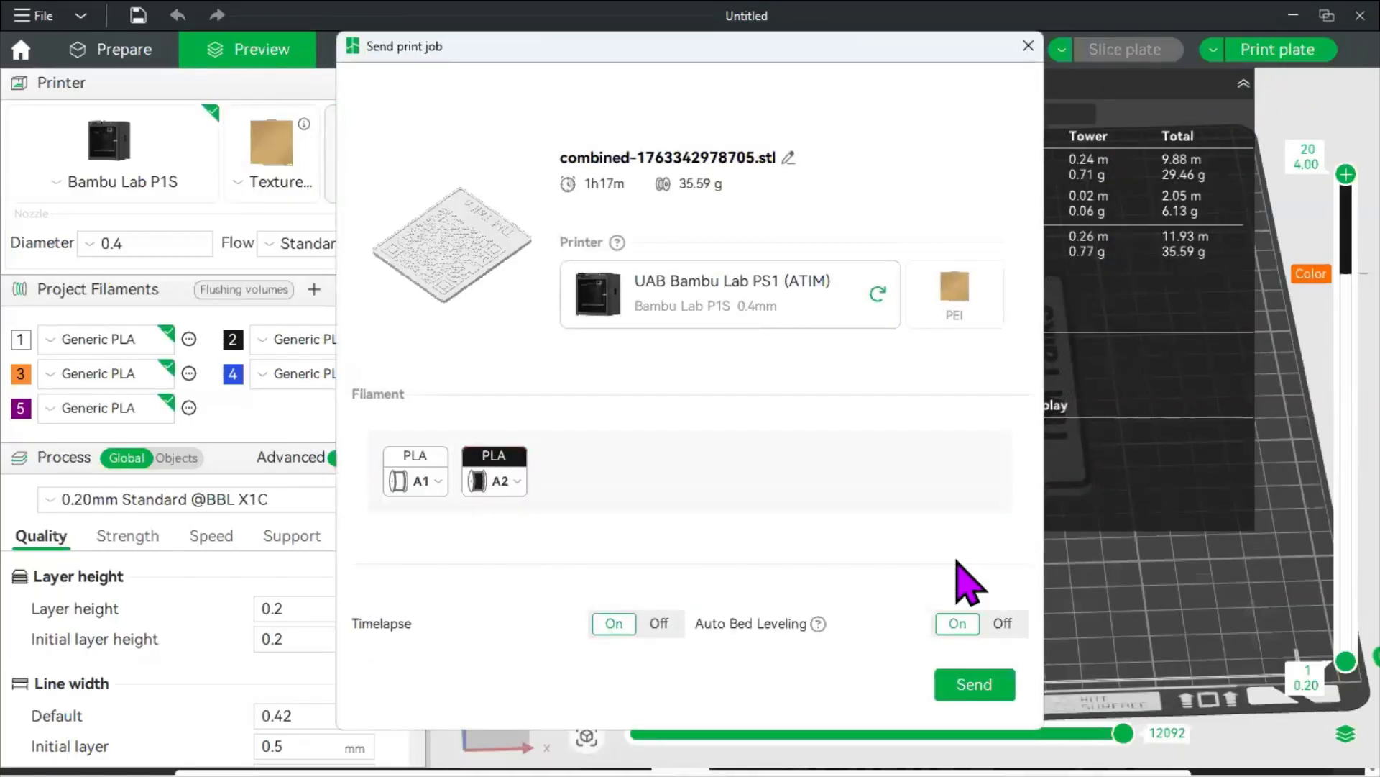
{"action": "mouse_move", "coordinate": [1021, 45]}
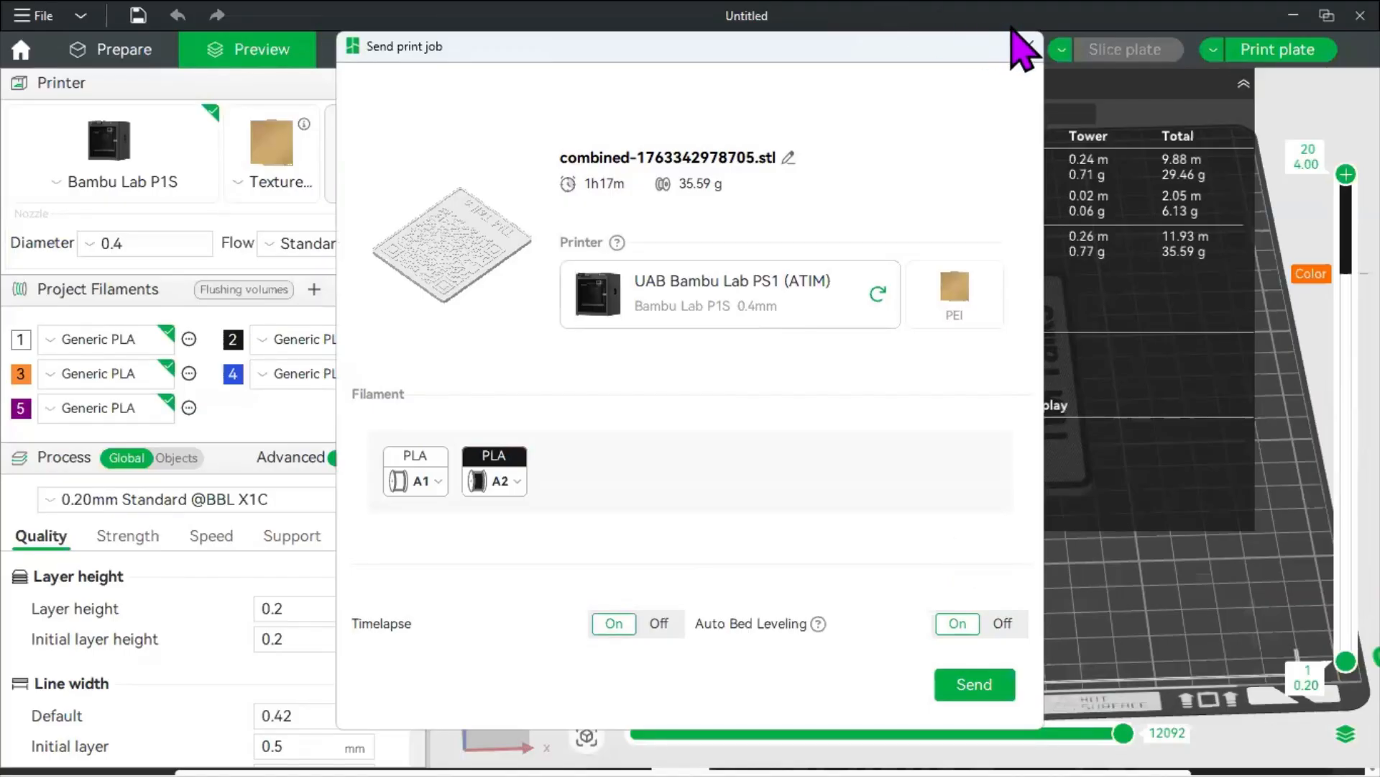